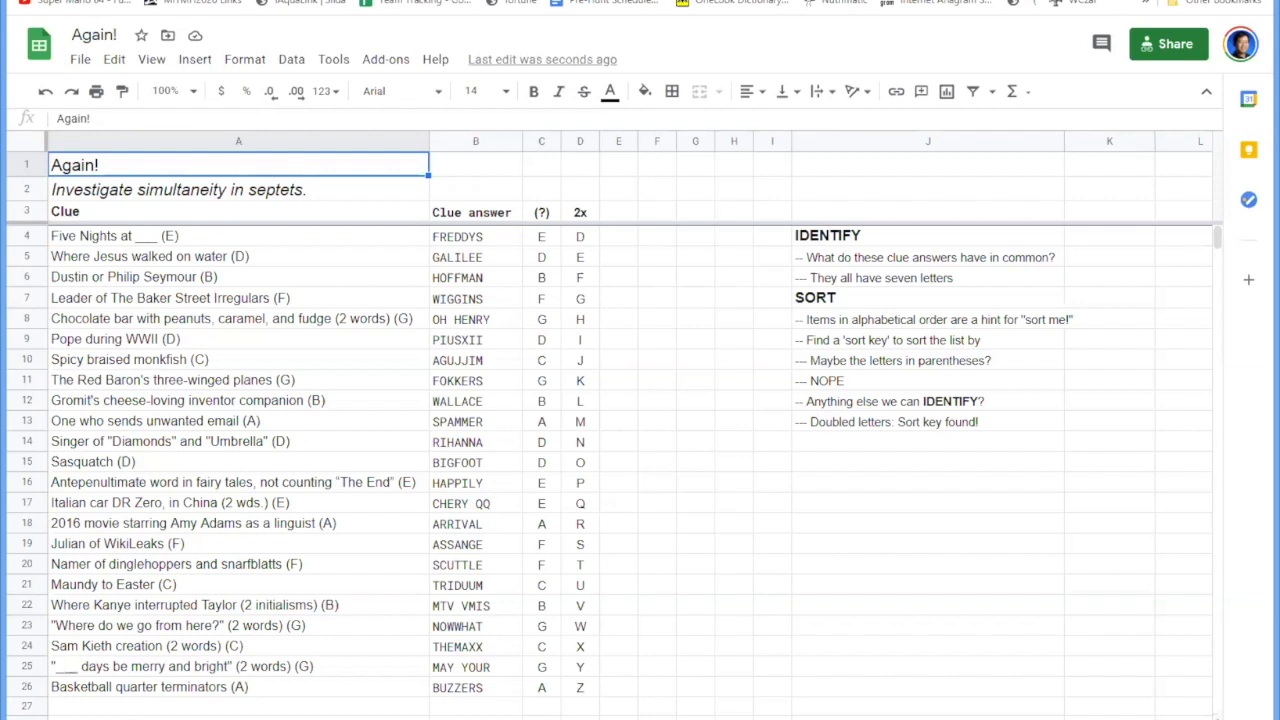
pyautogui.moveTo(584, 244)
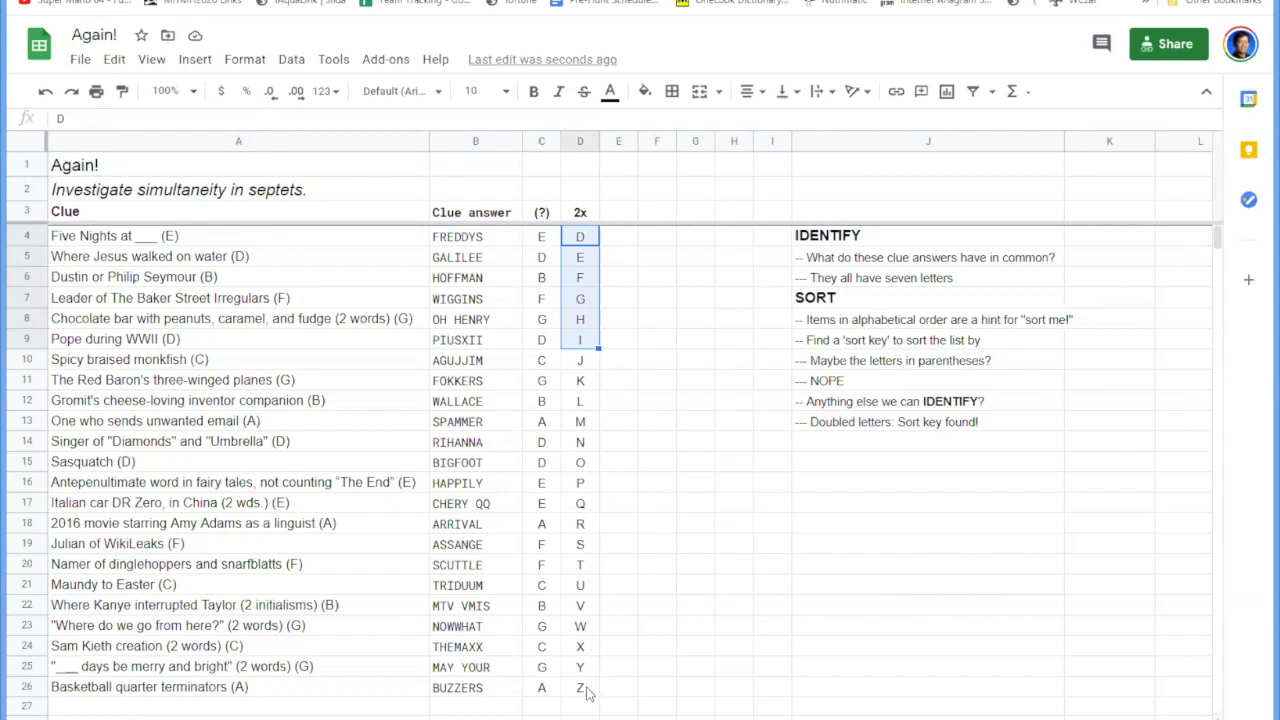
# Start a new (A=1) column beside the doubled letters to convert each parenthesized letter to its number.
pyautogui.click(580, 688)
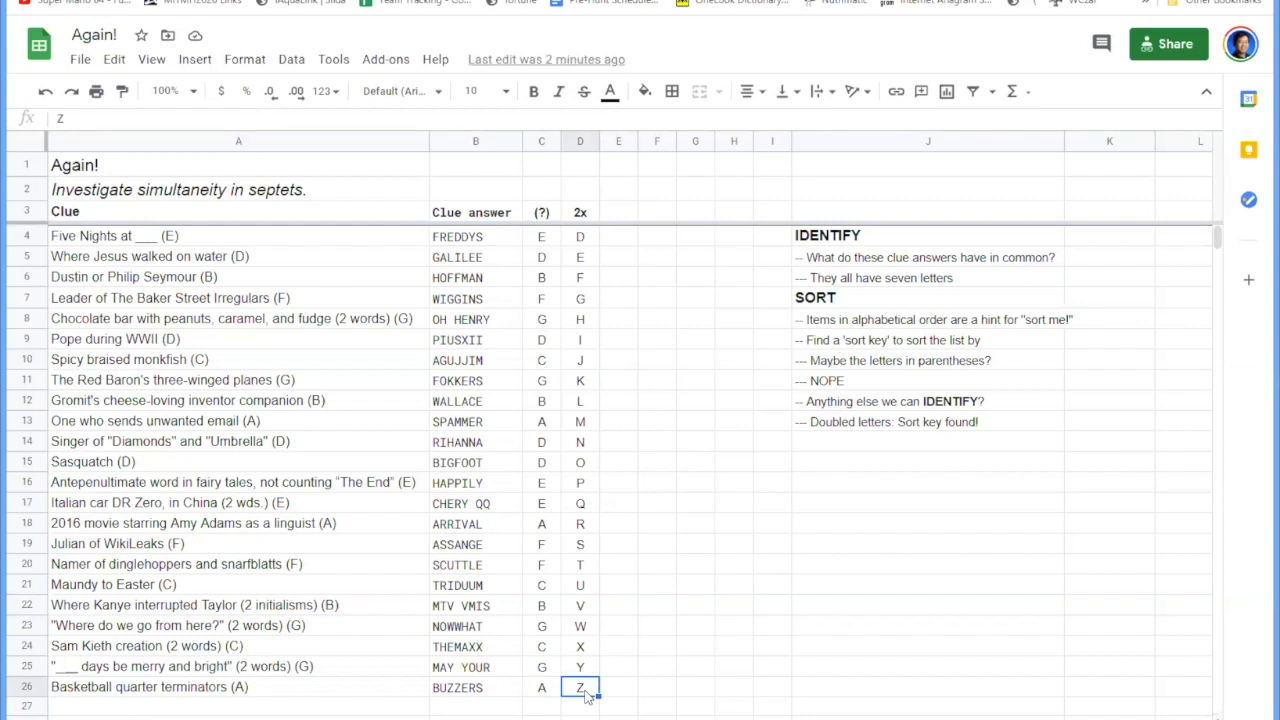
pyautogui.moveTo(612, 708)
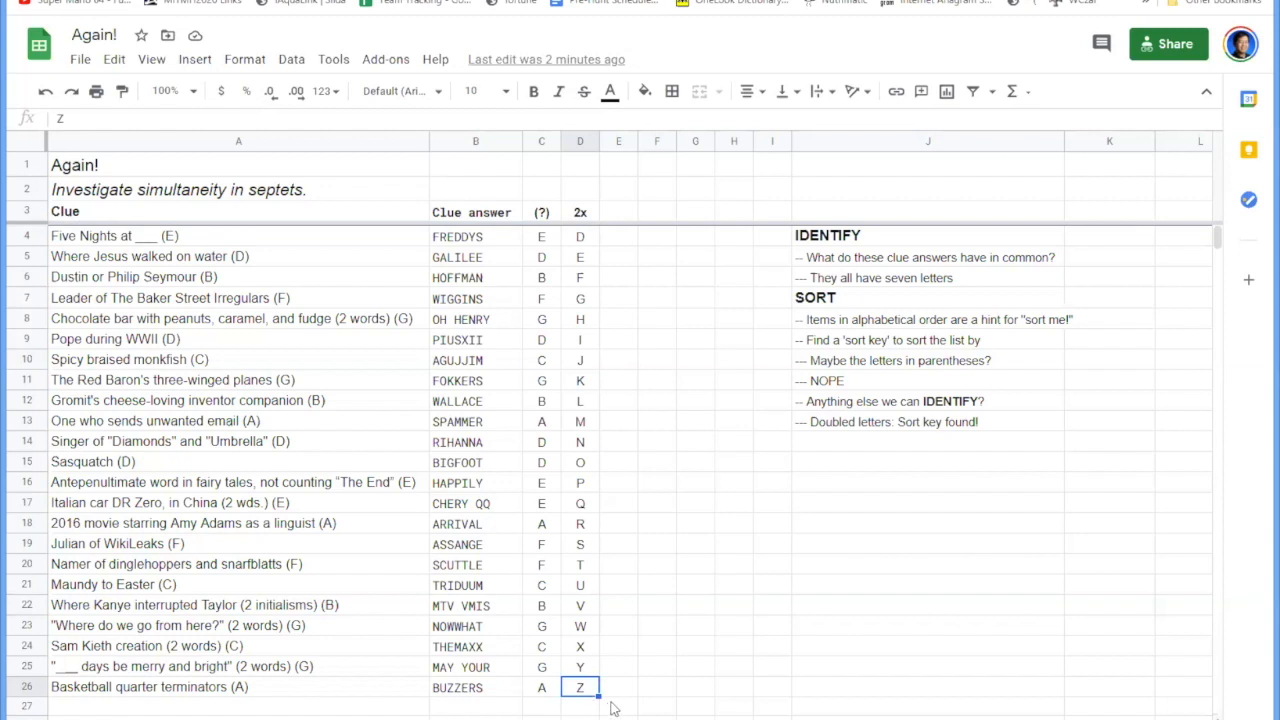
pyautogui.moveTo(612, 708)
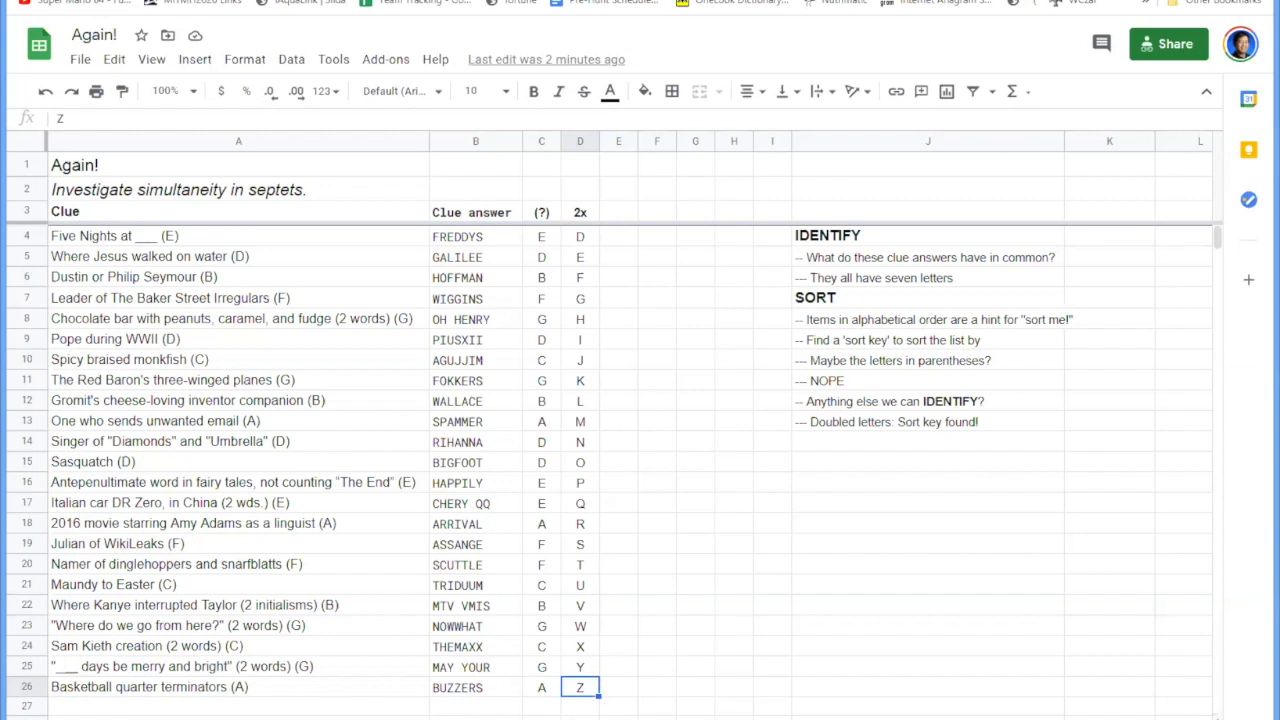
pyautogui.click(540, 706)
pyautogui.write('What could the parenthesized letters mean?')
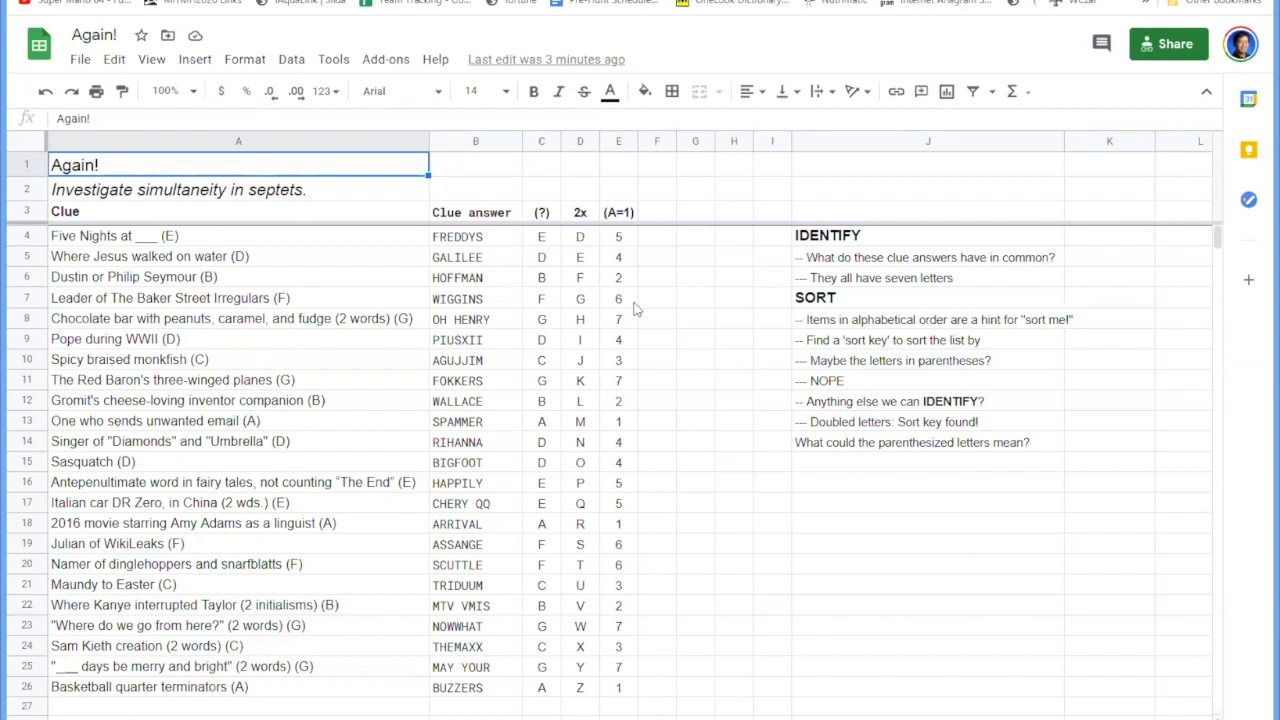
# Begin the index column for the first clue, entering its indexed letter D.
pyautogui.click(618, 236)
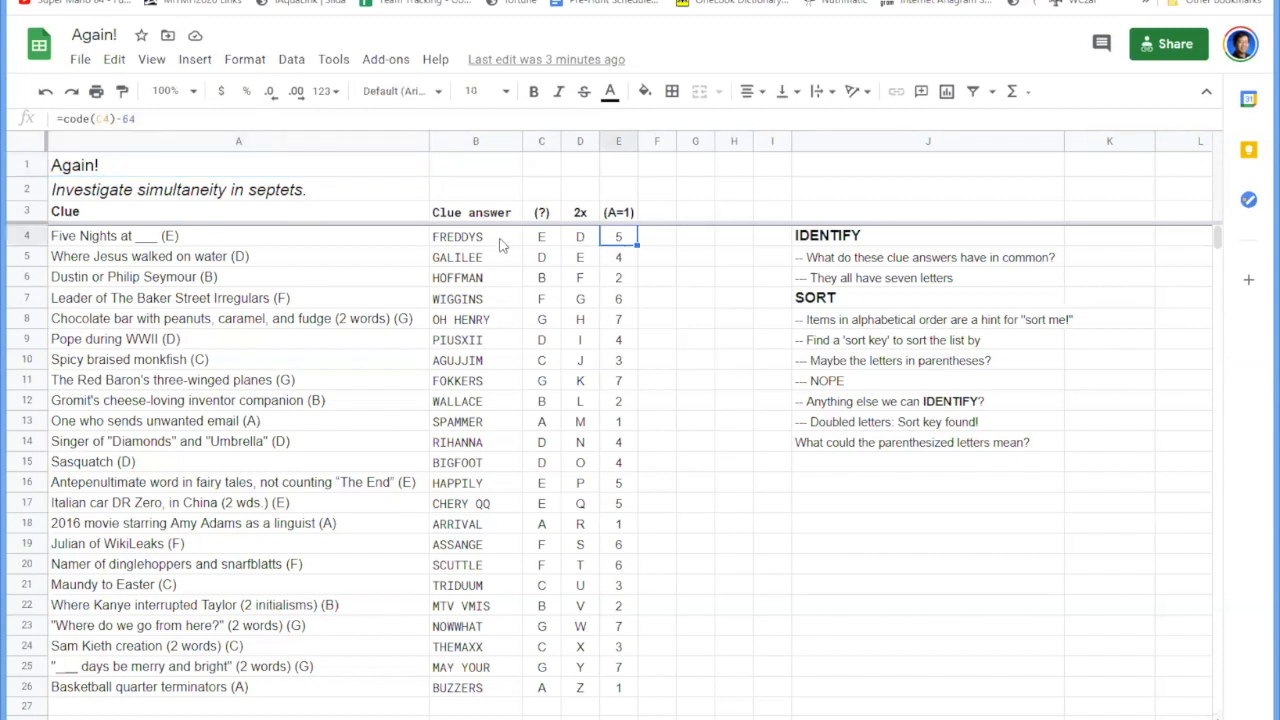
pyautogui.click(656, 236)
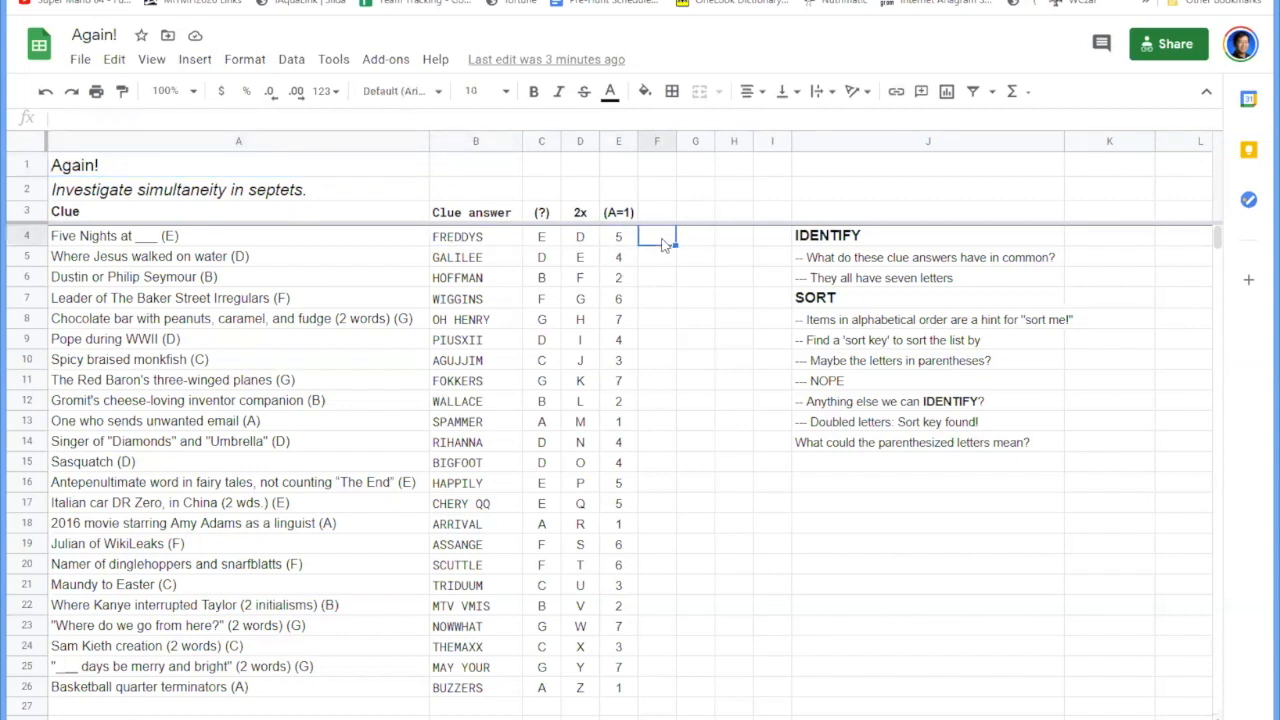
pyautogui.write('D')
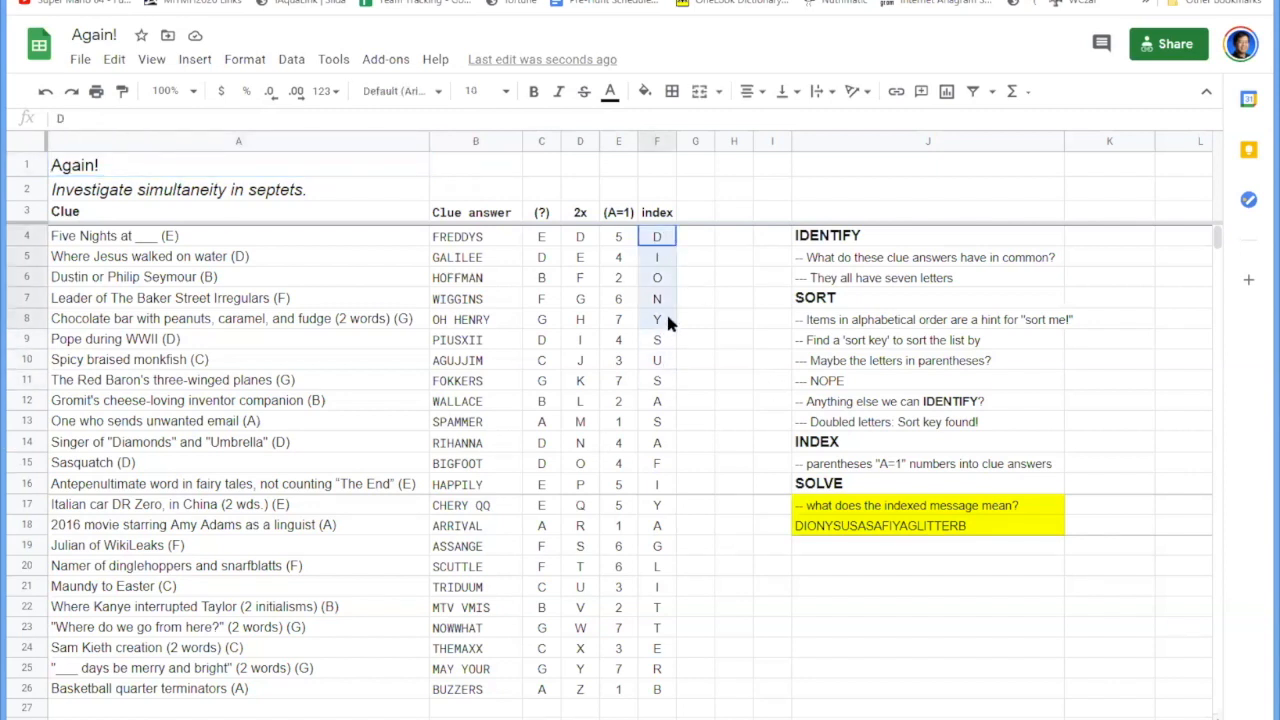
# Step through the indexed letters in column F, checking WALLACE and the others spelling DIONYSUSASAFIYAGLITTERB.
pyautogui.click(656, 340)
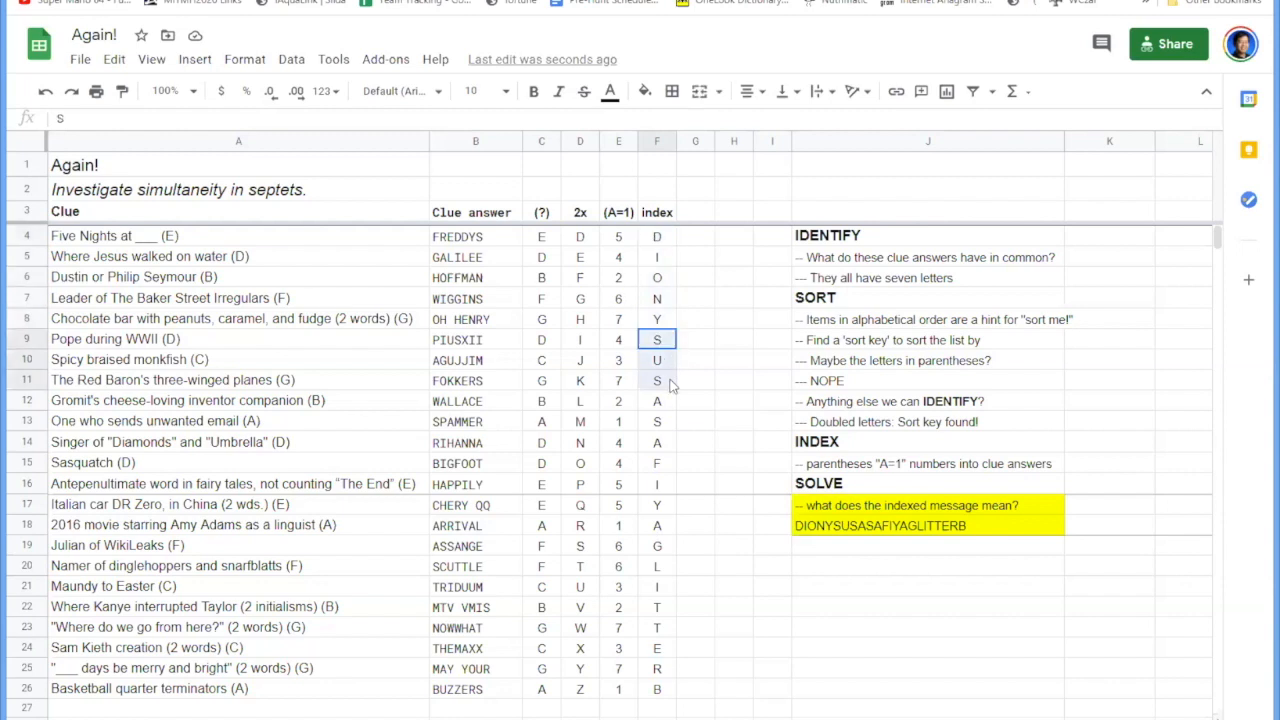
pyautogui.click(656, 400)
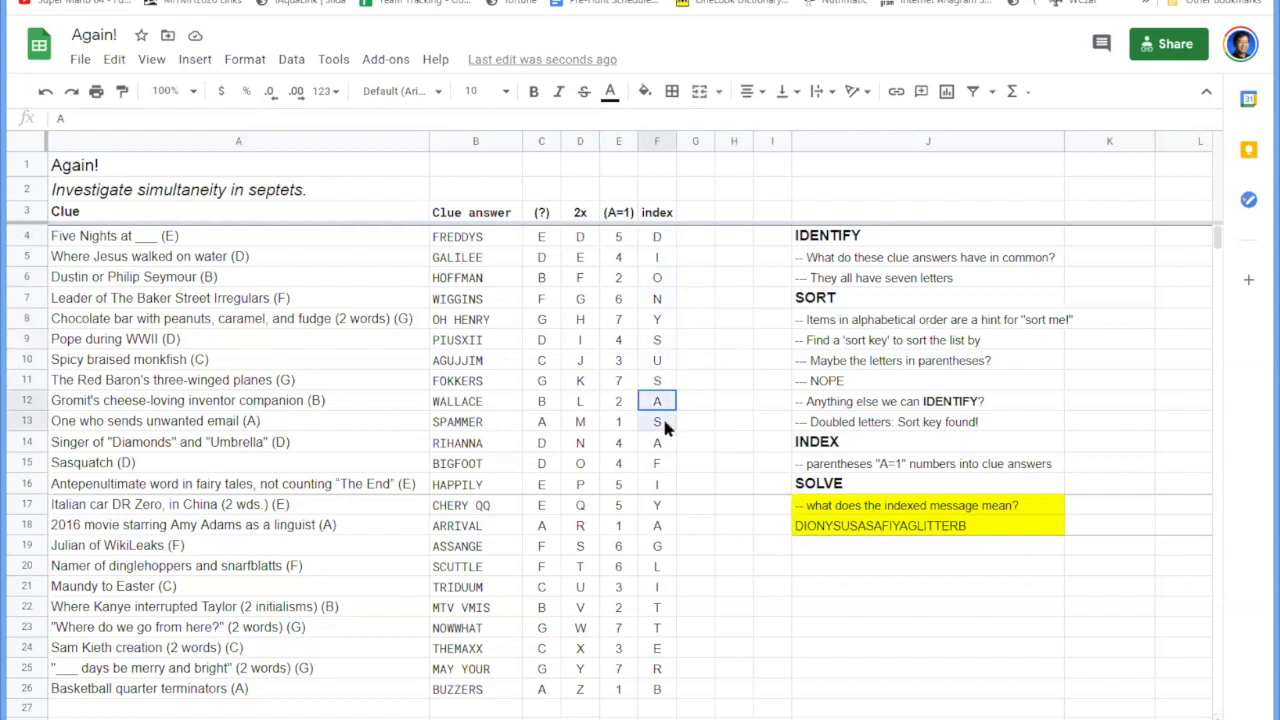
pyautogui.click(656, 442)
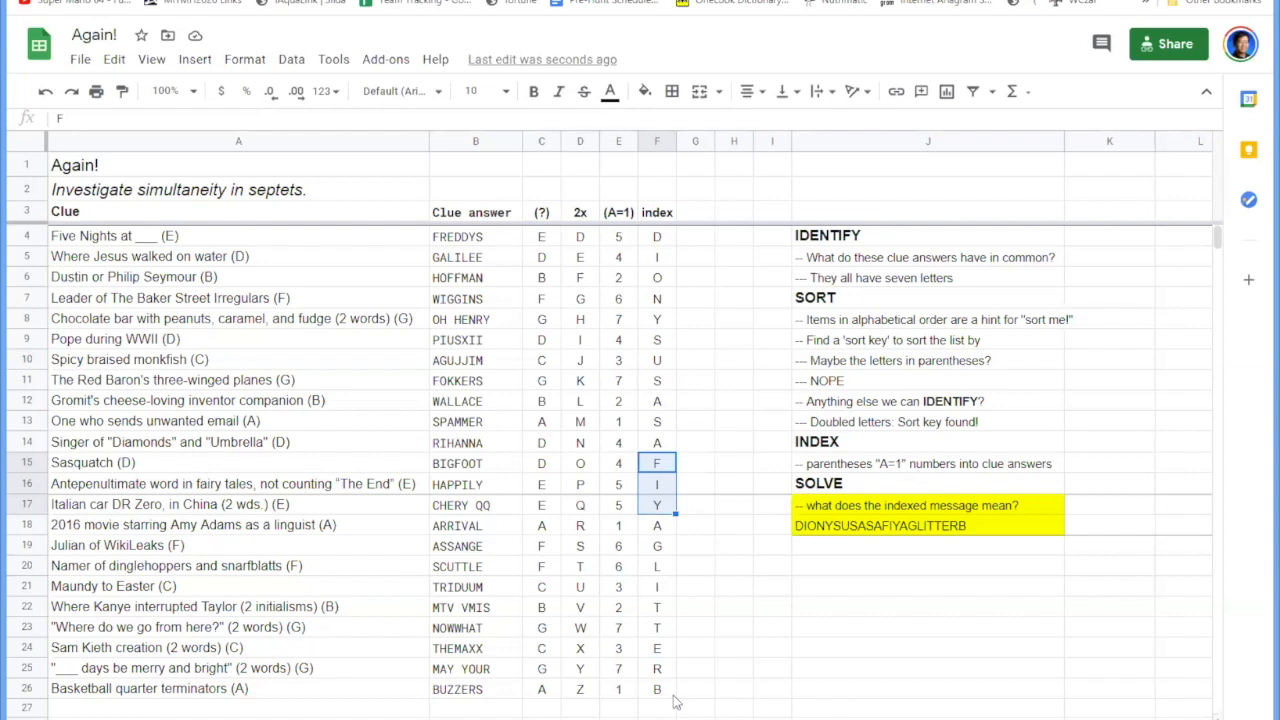
pyautogui.click(656, 708)
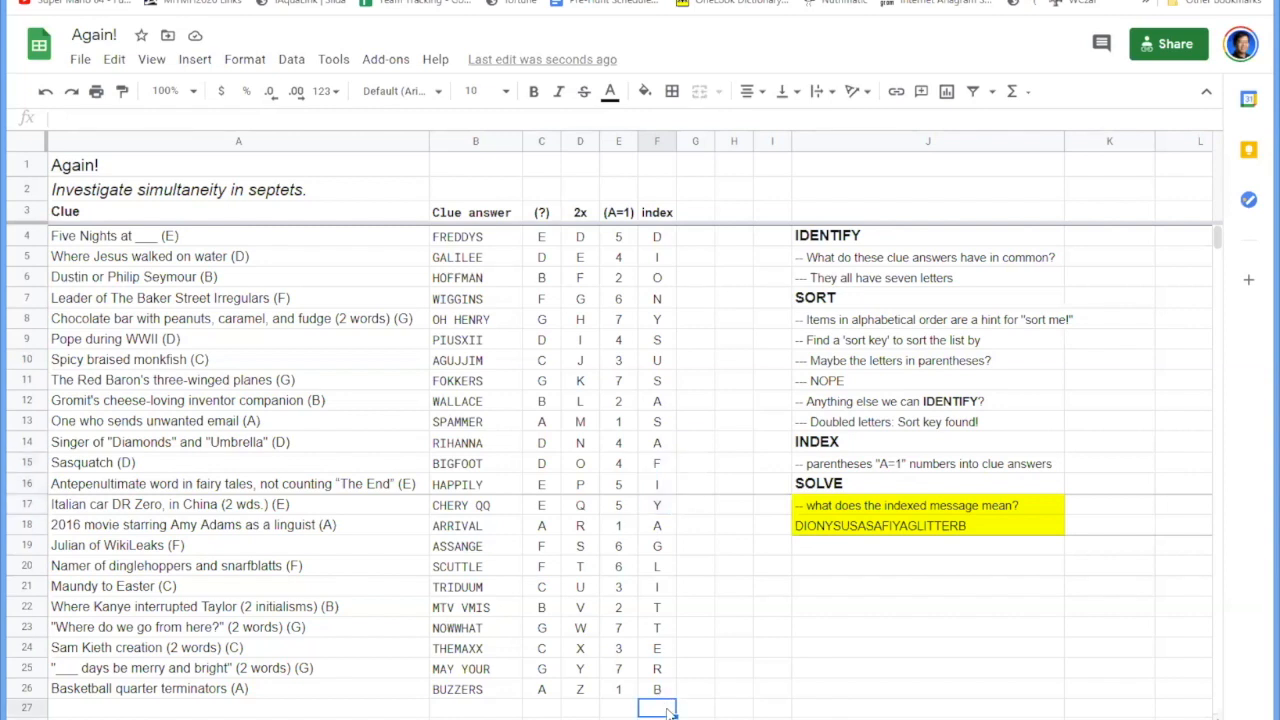
pyautogui.moveTo(684, 700)
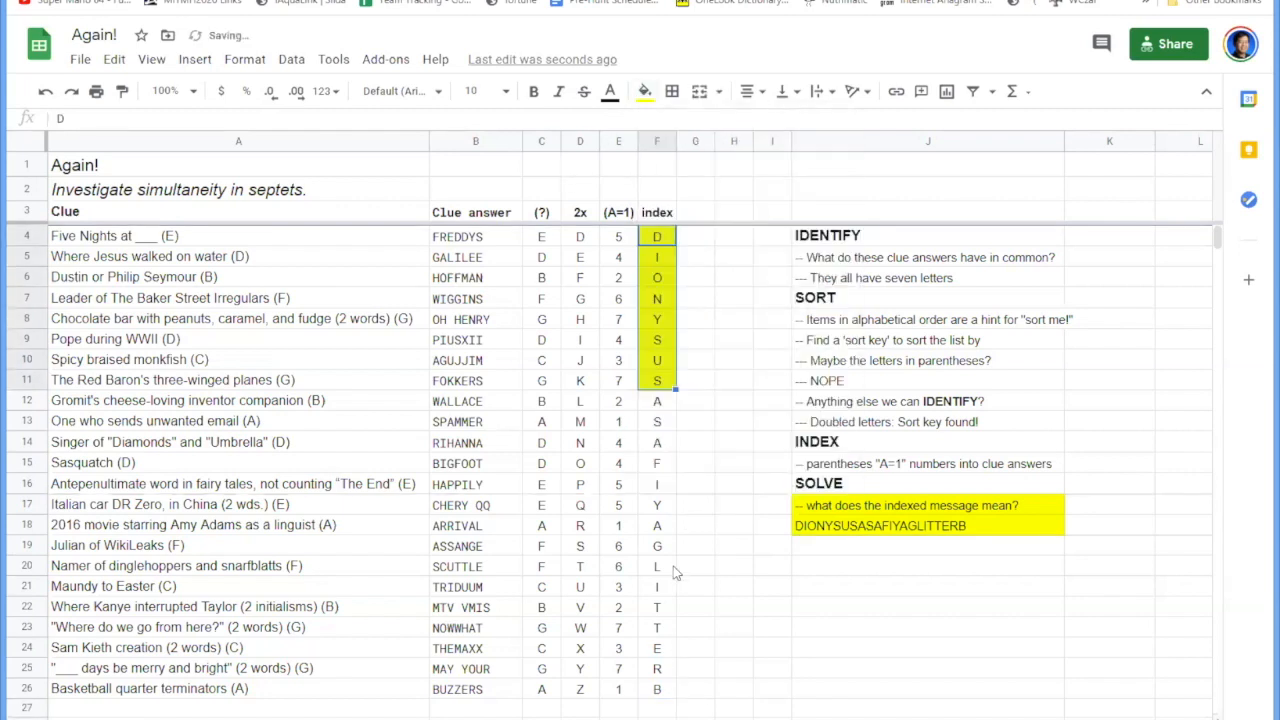
# Mark the lower index letters spelling GLITTERB with yellow fill, separating them from ASAFIYA.
pyautogui.click(656, 544)
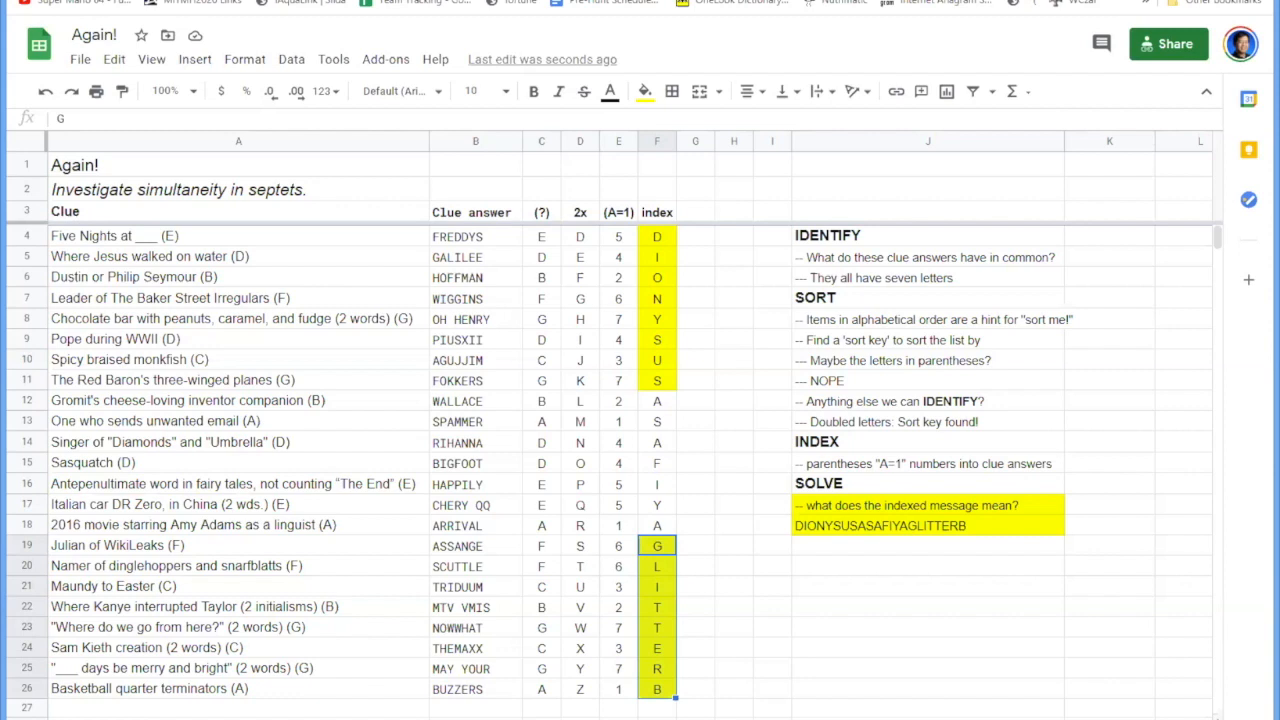
pyautogui.scroll(-3)
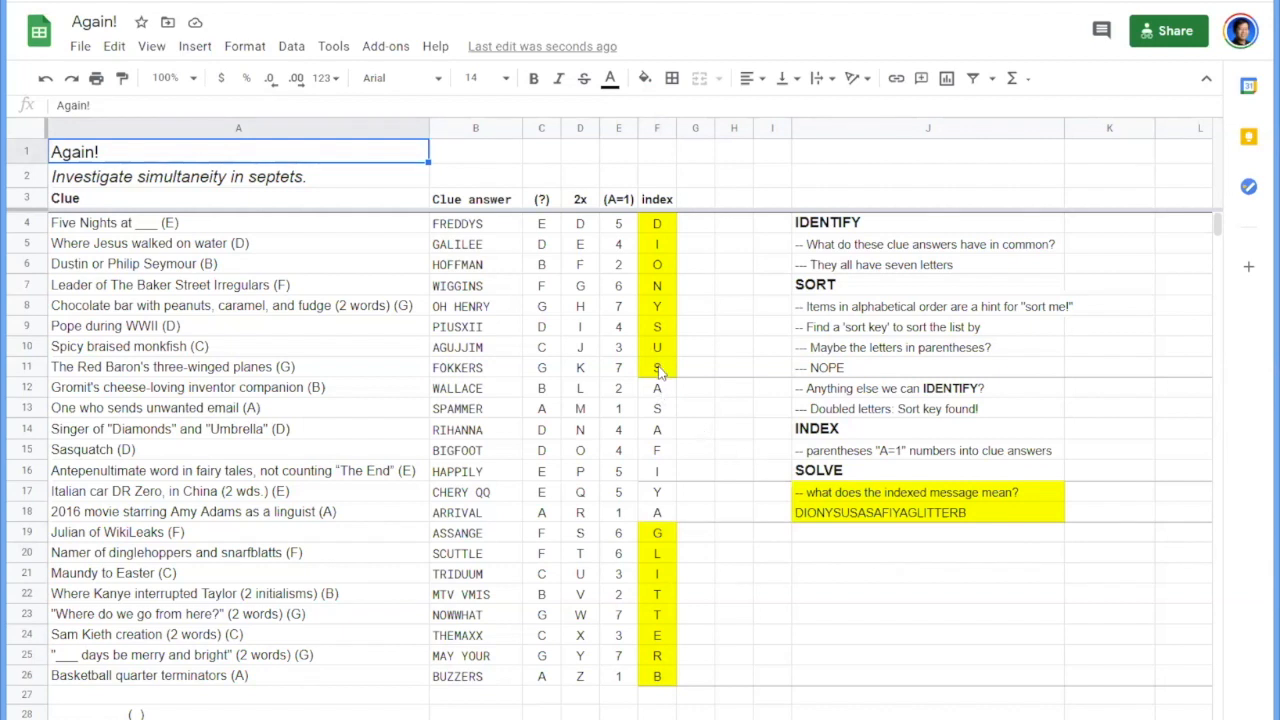
# Pick the plain ASAFIYA index letters sitting between DIONYSUS and GLITTERB.
pyautogui.click(656, 388)
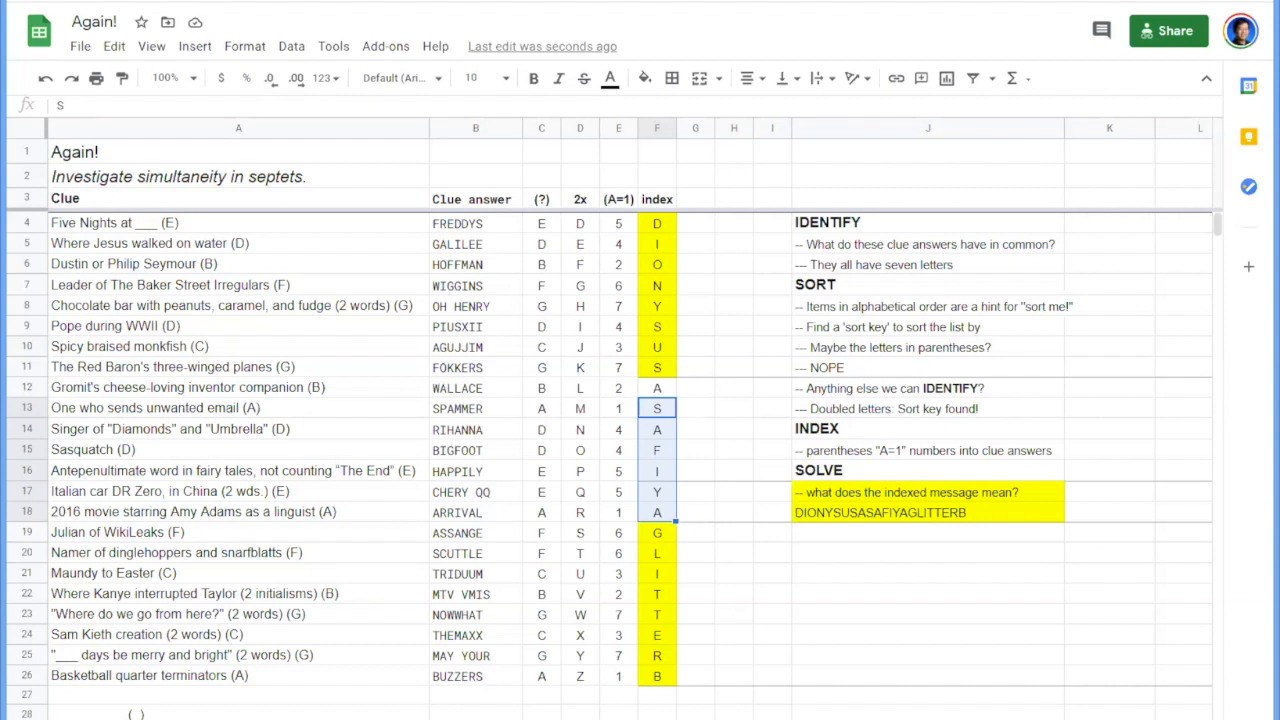
pyautogui.moveTo(380, 692)
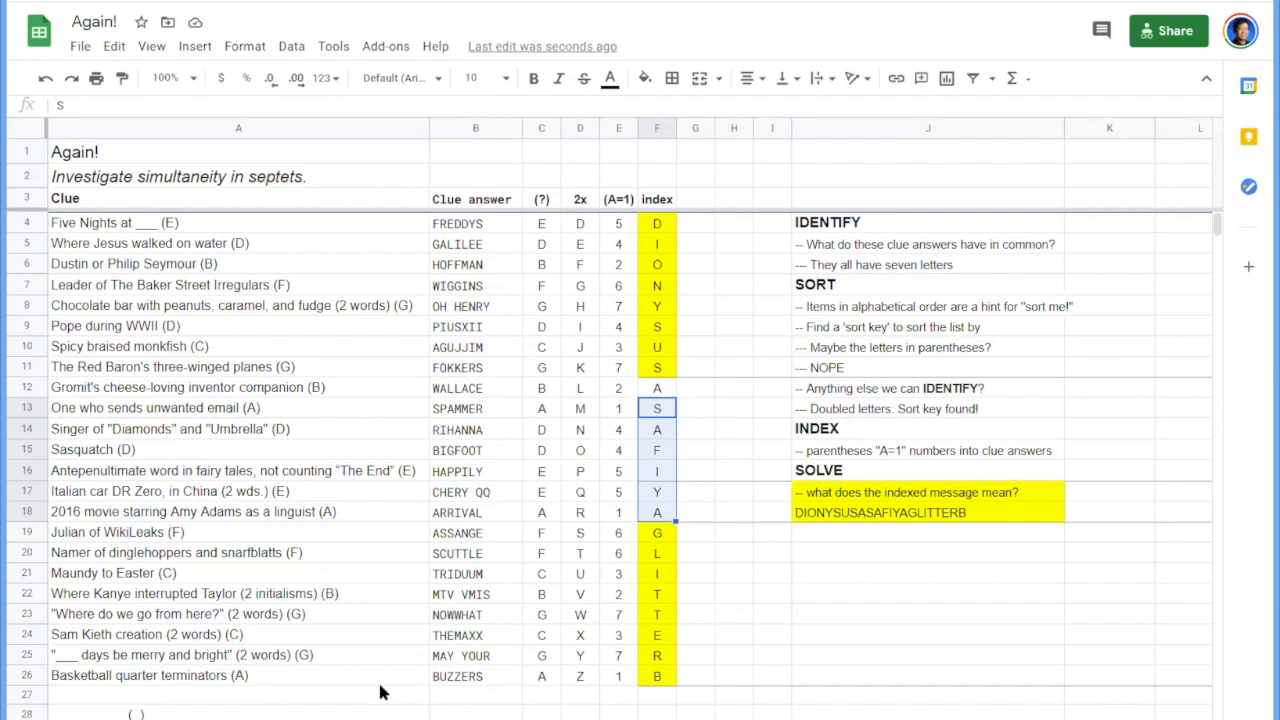
pyautogui.moveTo(382, 692)
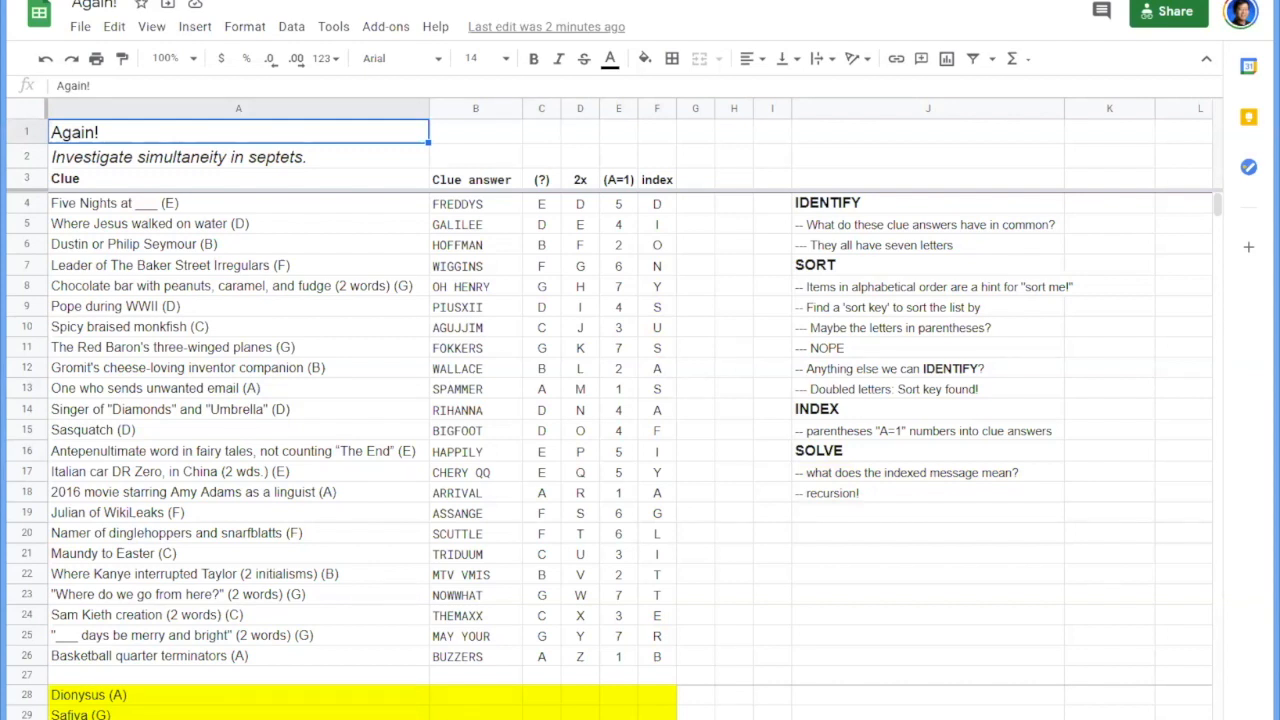
# Enter BACCHUS as the answer for the new Dionysus (A) clue row.
pyautogui.click(476, 694)
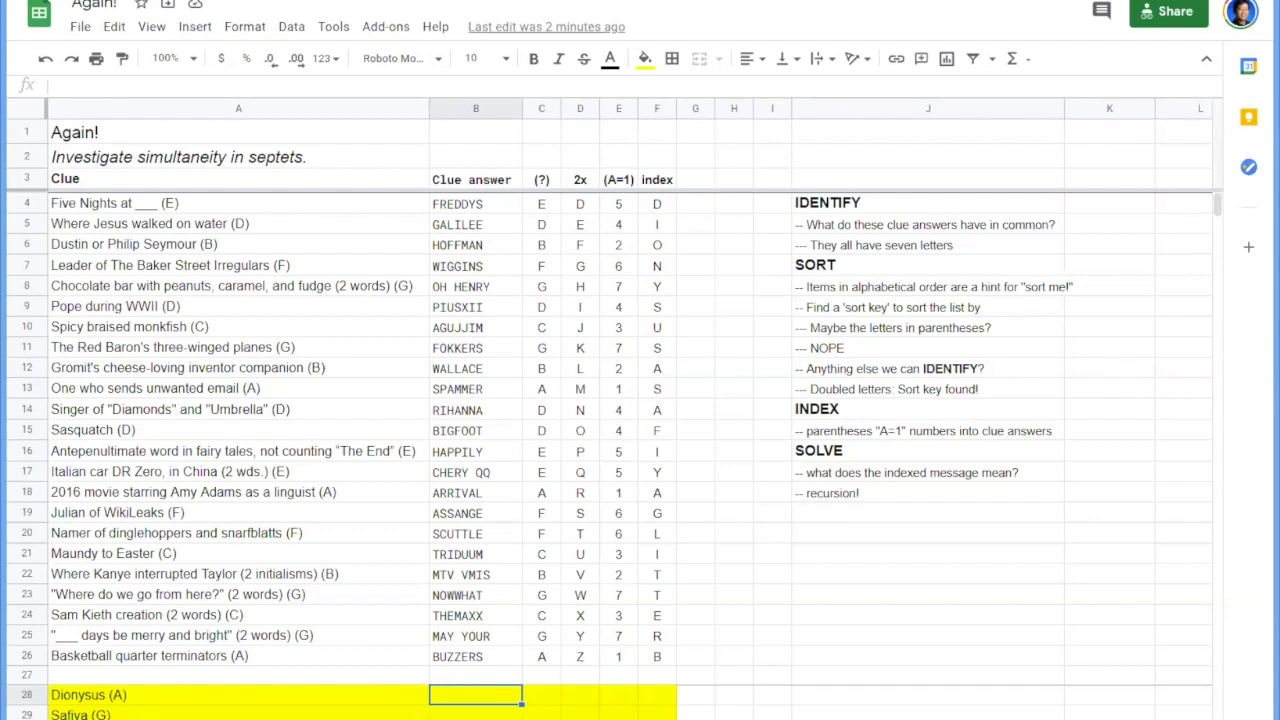
pyautogui.write('BACCHUS')
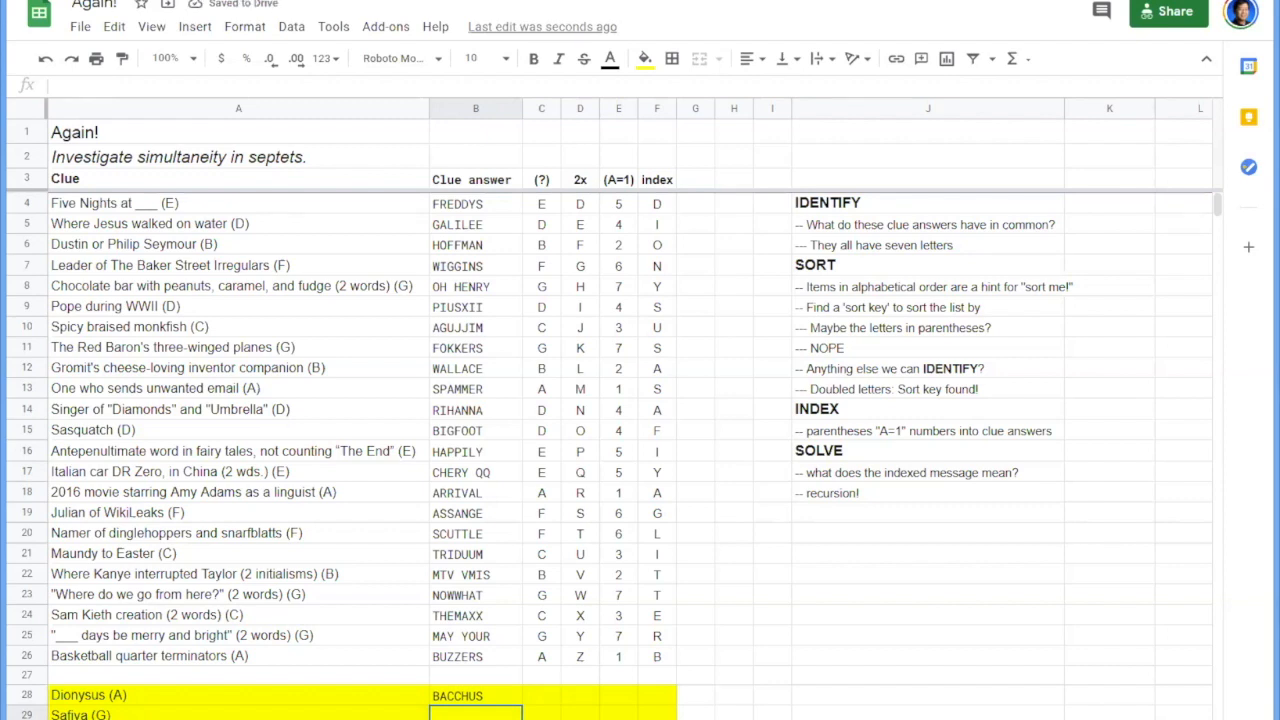
# Enter NYGAARD as the answer for the Saliya (G) clue row.
pyautogui.write('NYGAARD')
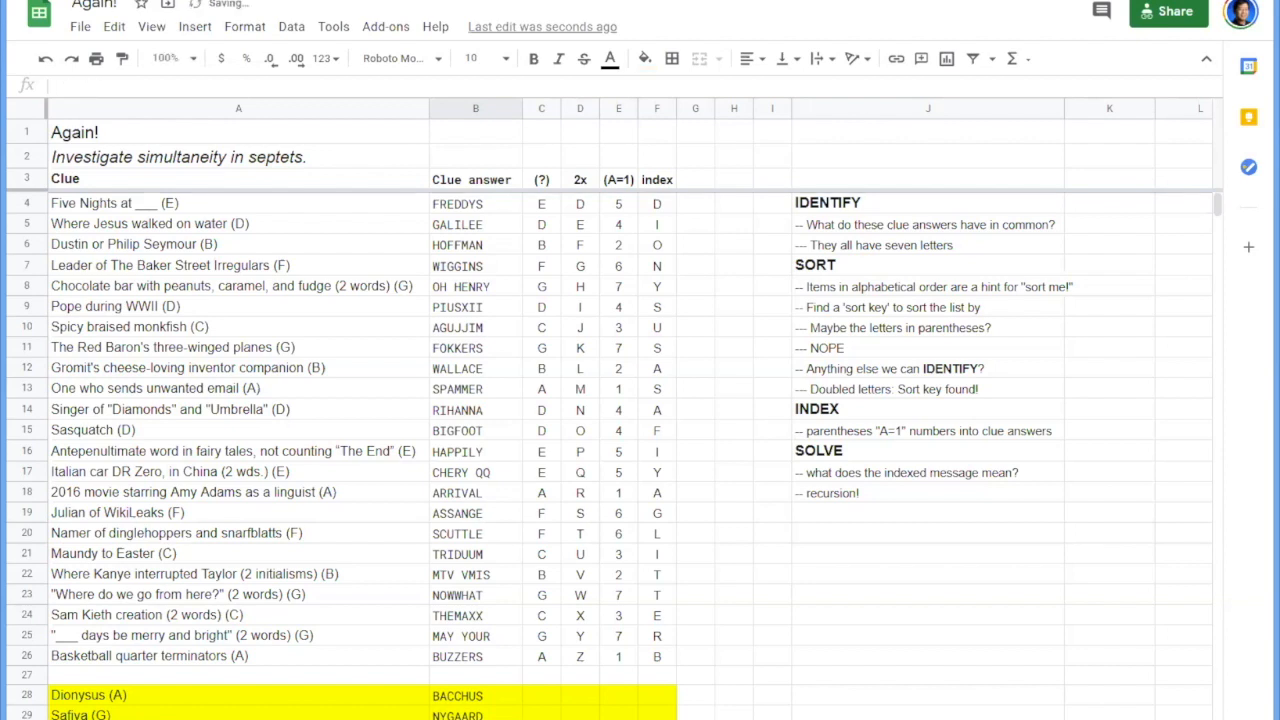
# Fill the new rows' (?) letters A and G, the 2x letter, and (A=1) value 1 for Dionysus.
pyautogui.click(540, 696)
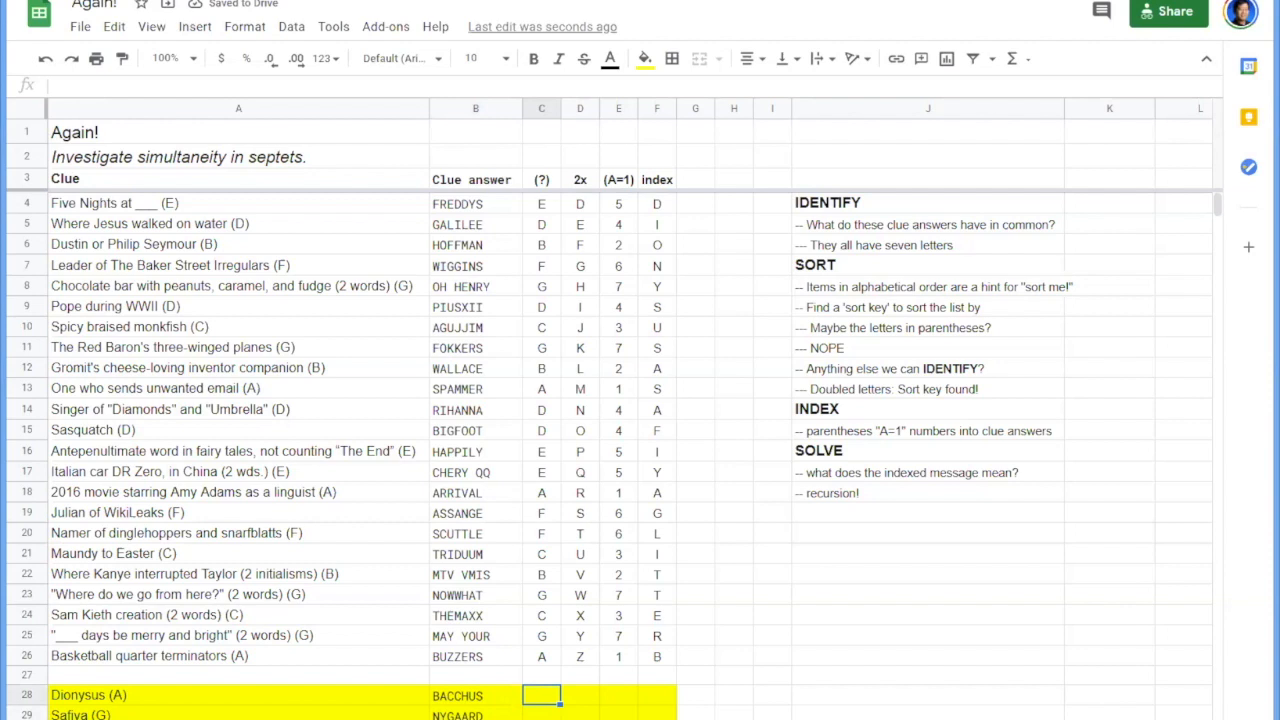
pyautogui.write('A')
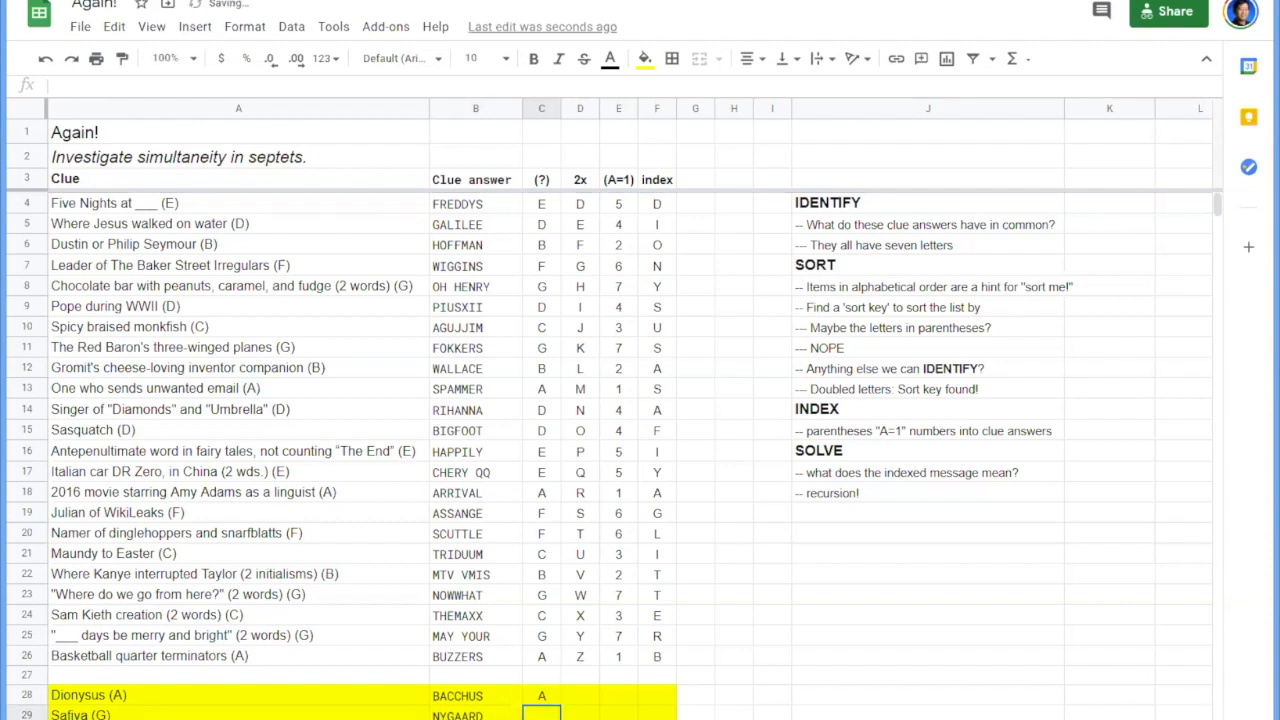
pyautogui.write('G')
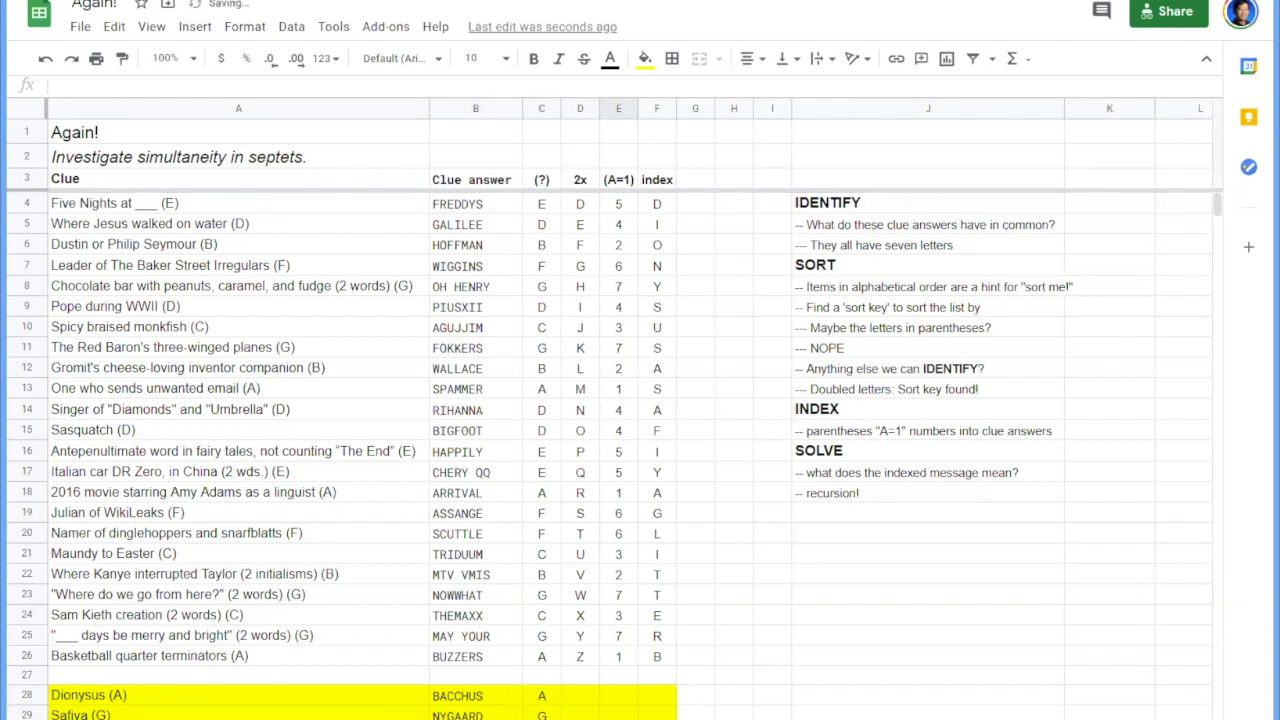
pyautogui.click(580, 696)
pyautogui.write('C')
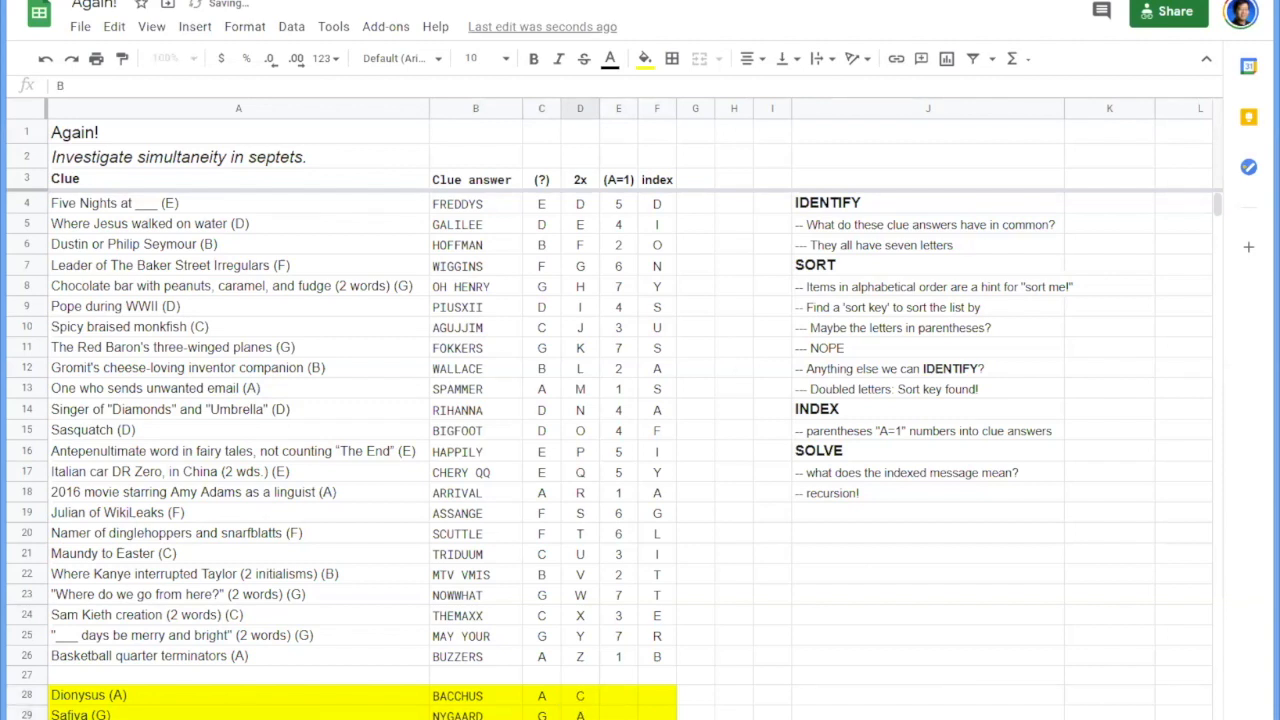
pyautogui.click(618, 696)
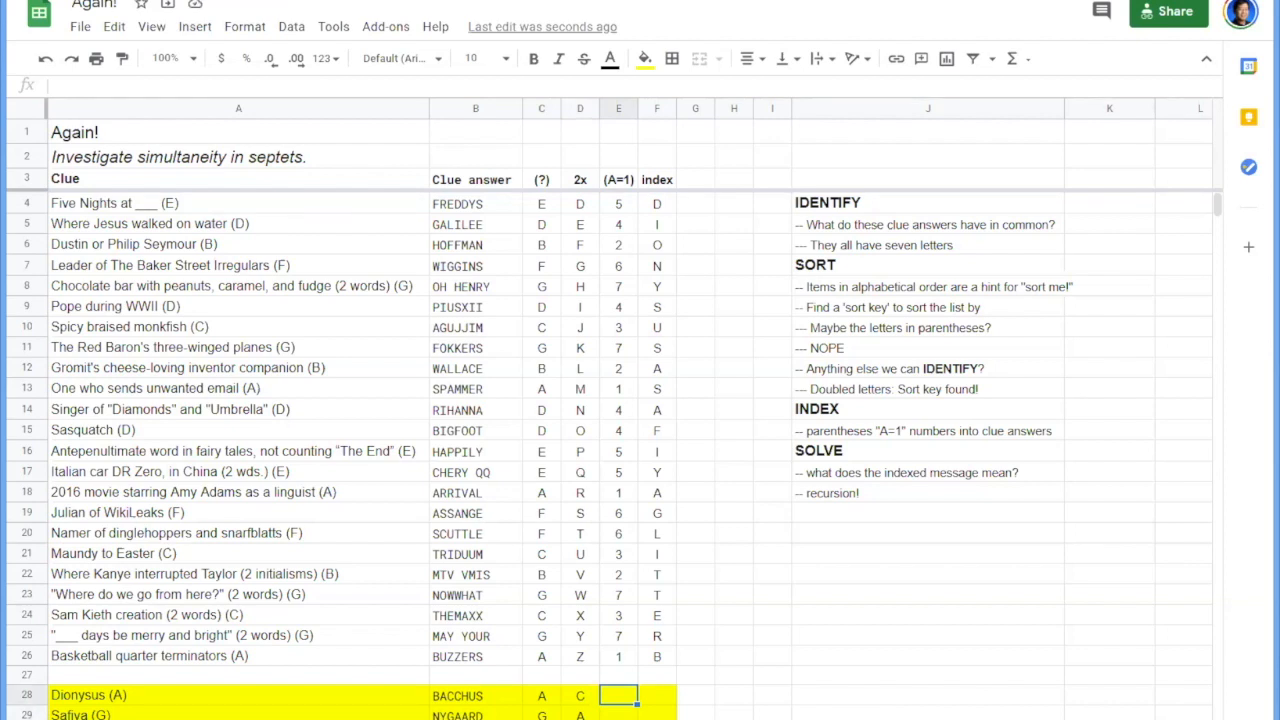
pyautogui.write('1')
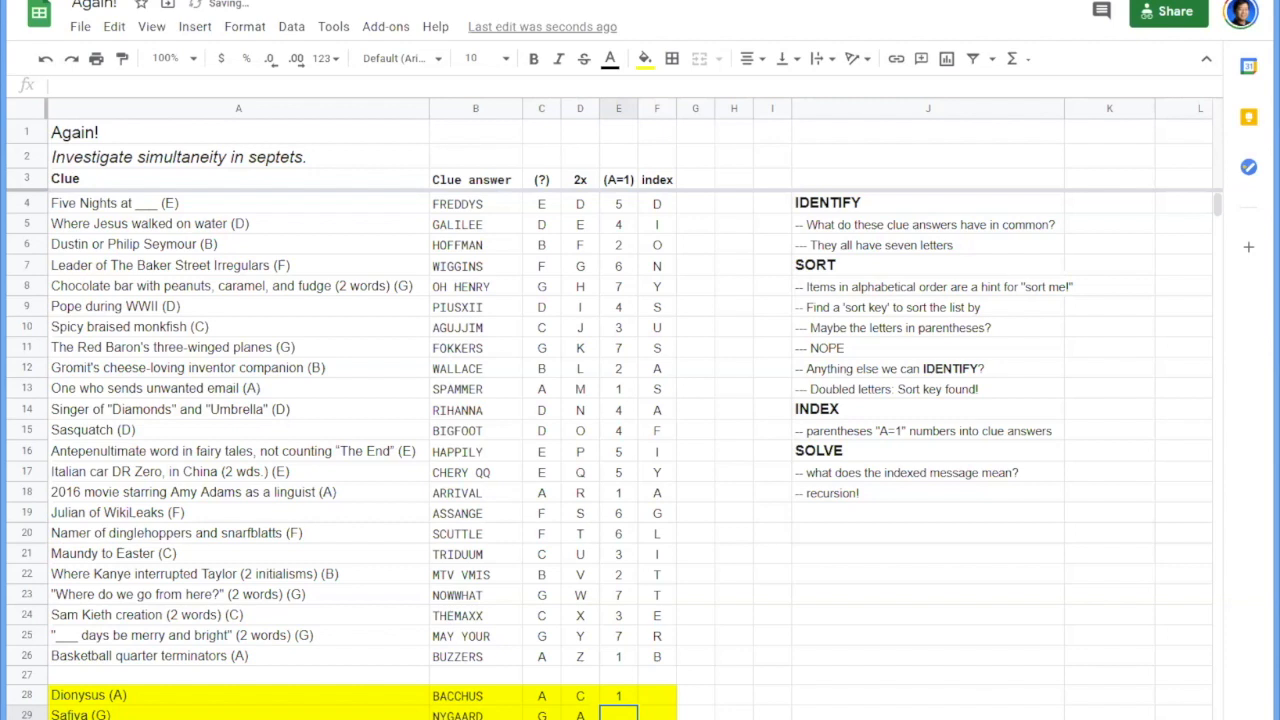
pyautogui.click(656, 696)
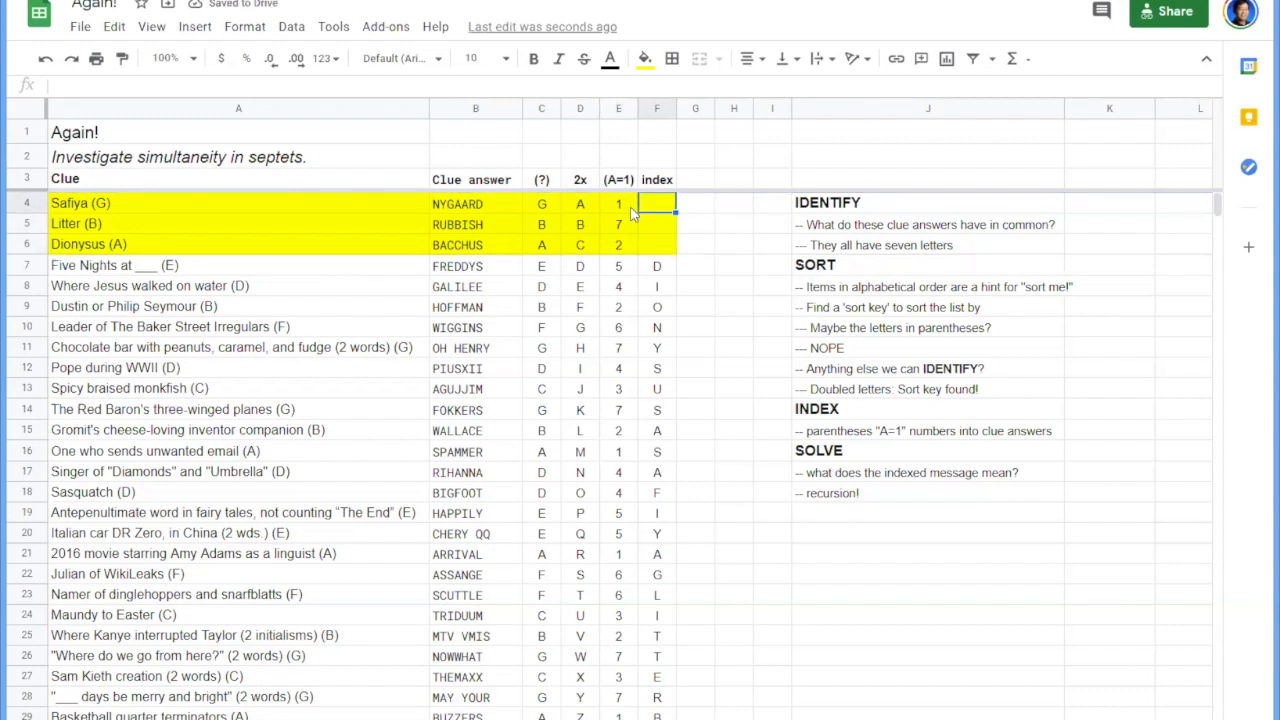
# Give the yellow rows index letters D and U so the three rows spell DUB, and select those cells.
pyautogui.click(618, 204)
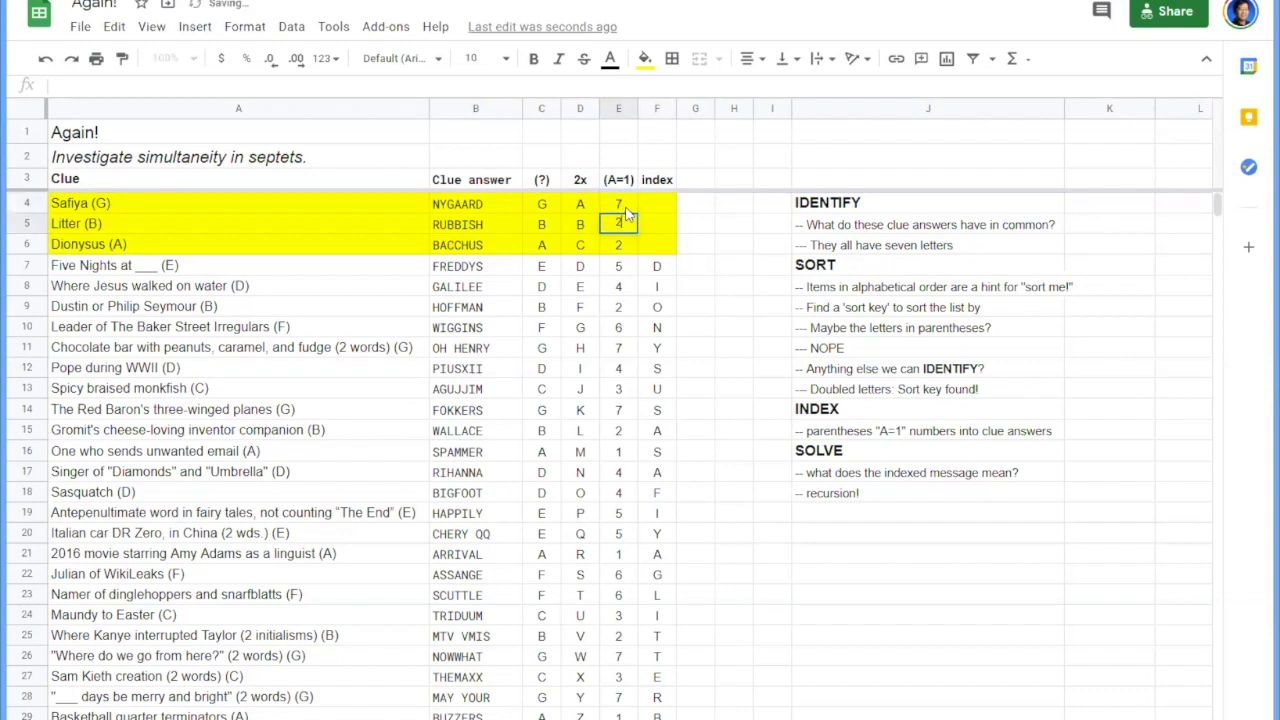
pyautogui.click(656, 204)
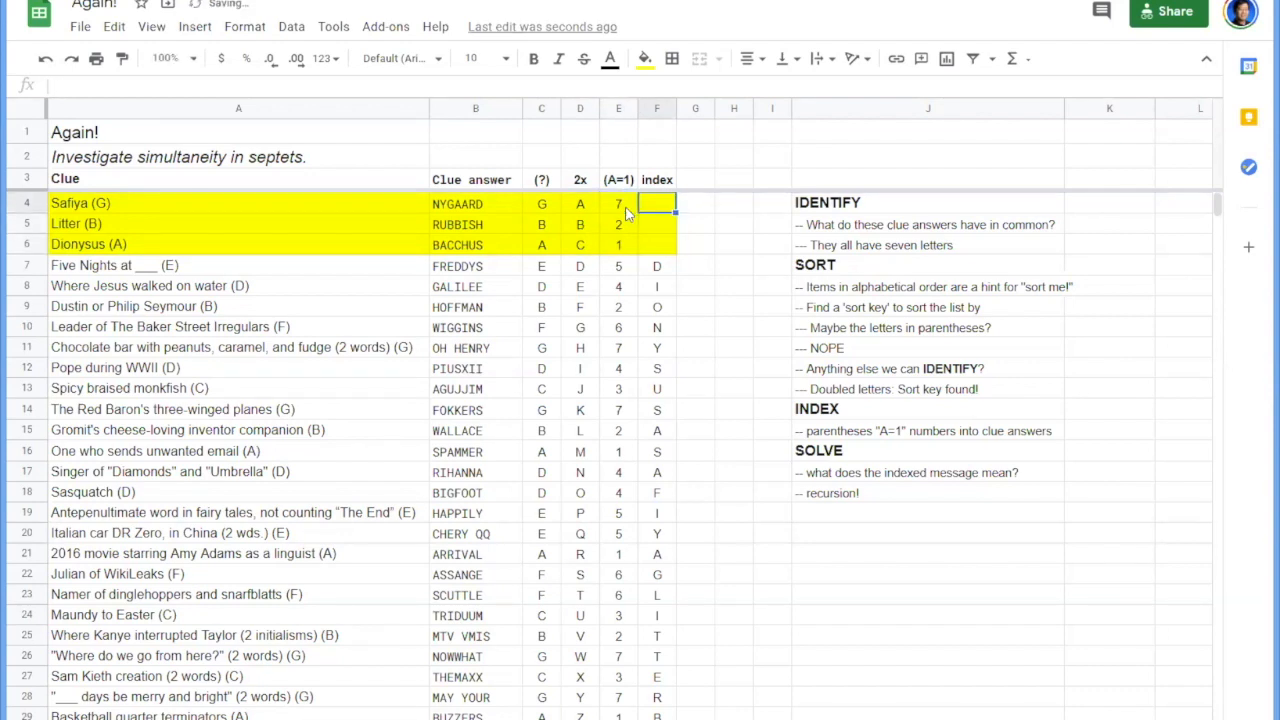
pyautogui.write('D')
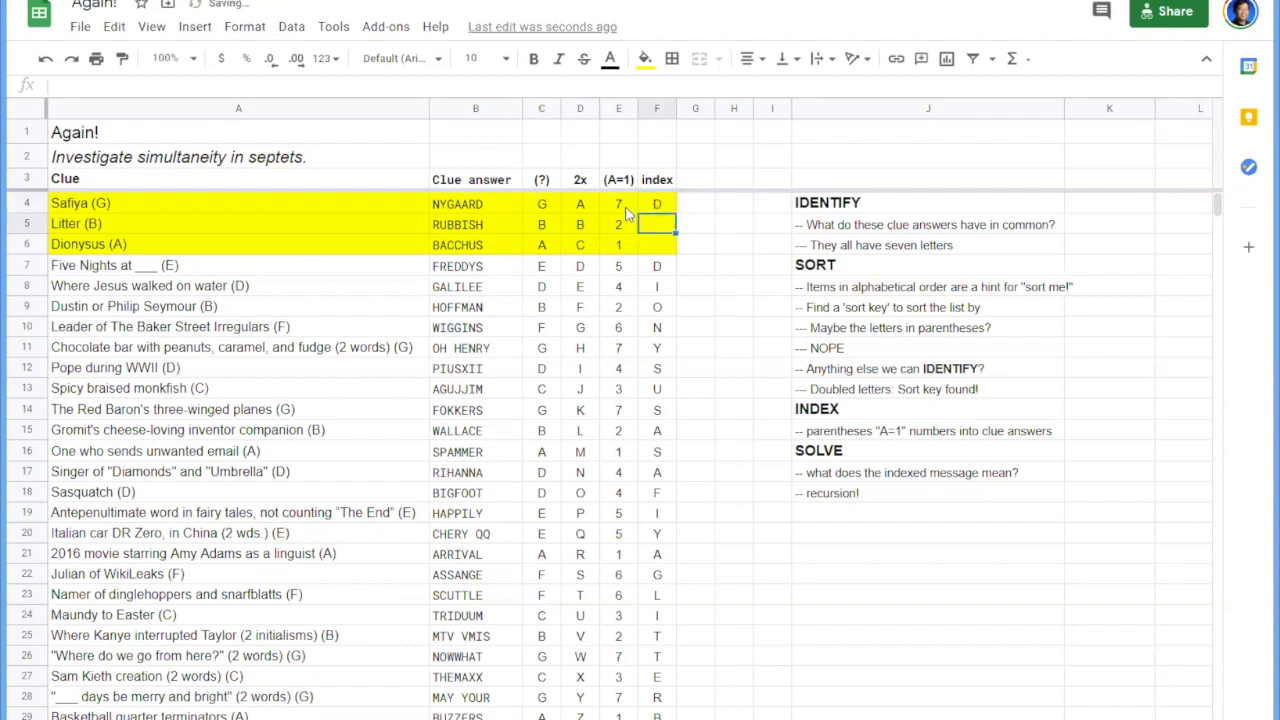
pyautogui.write('U')
pyautogui.click(656, 246)
pyautogui.write('B')
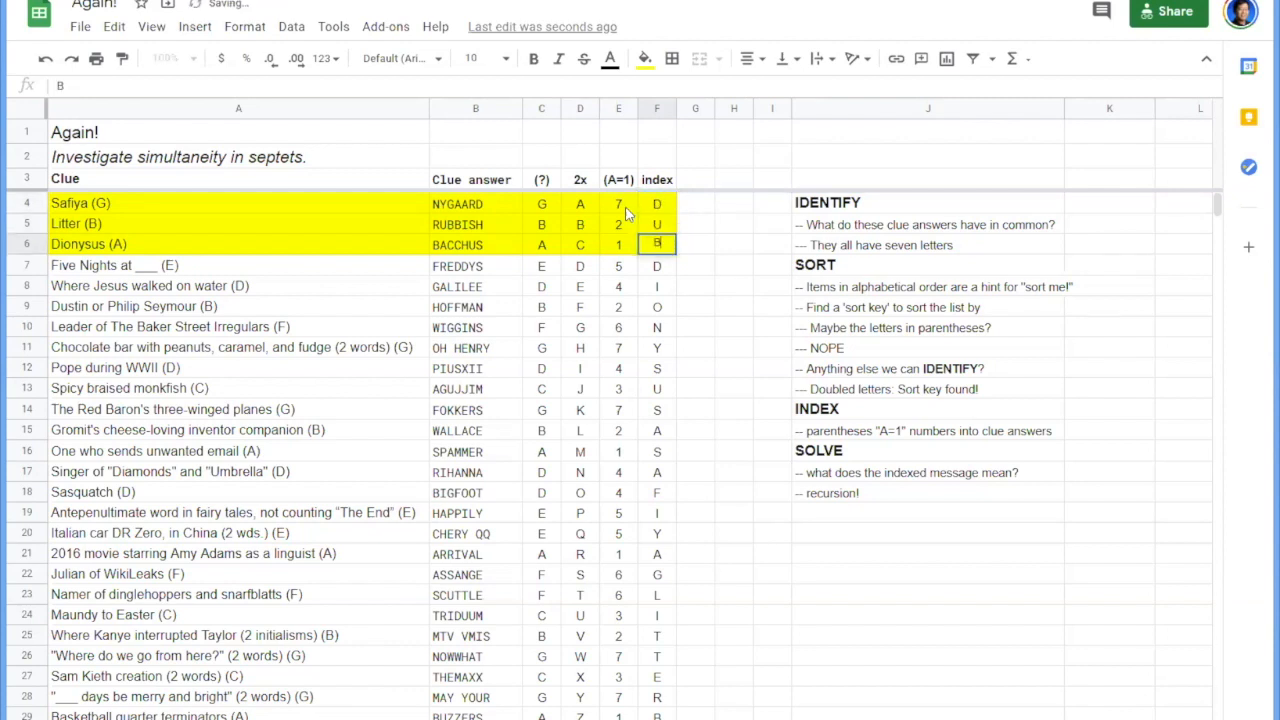
pyautogui.click(656, 204)
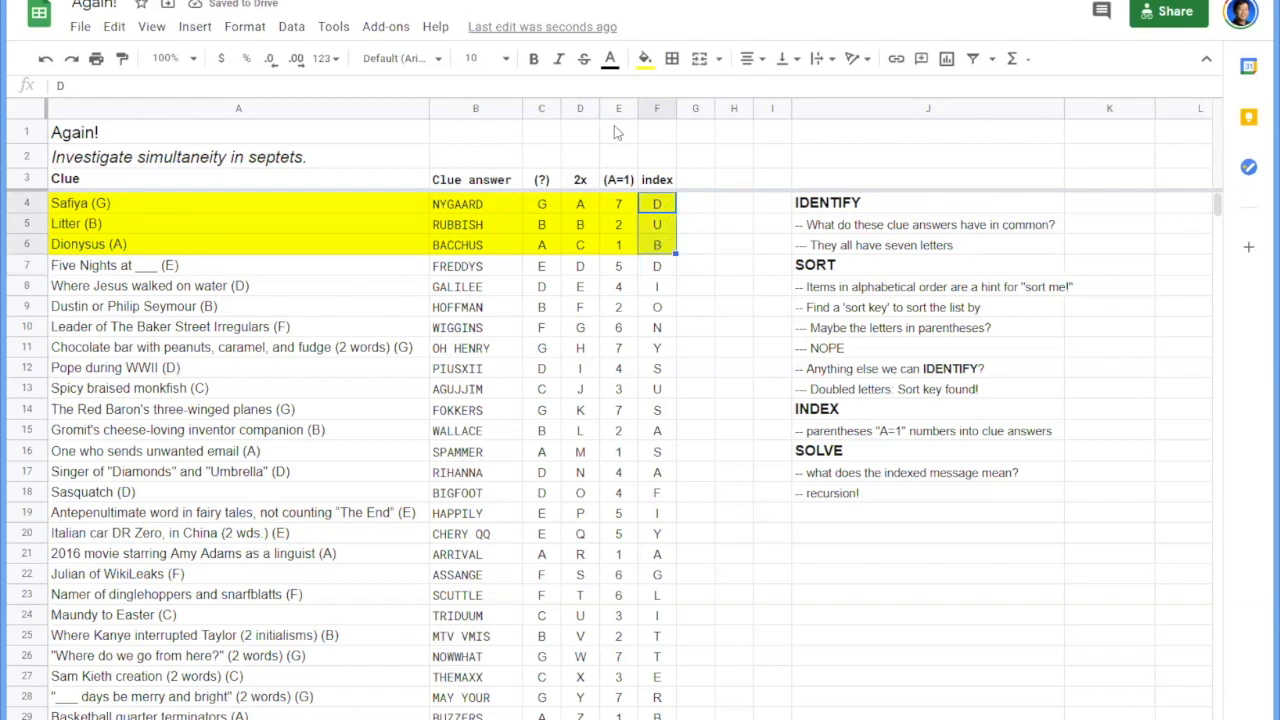
pyautogui.click(644, 58)
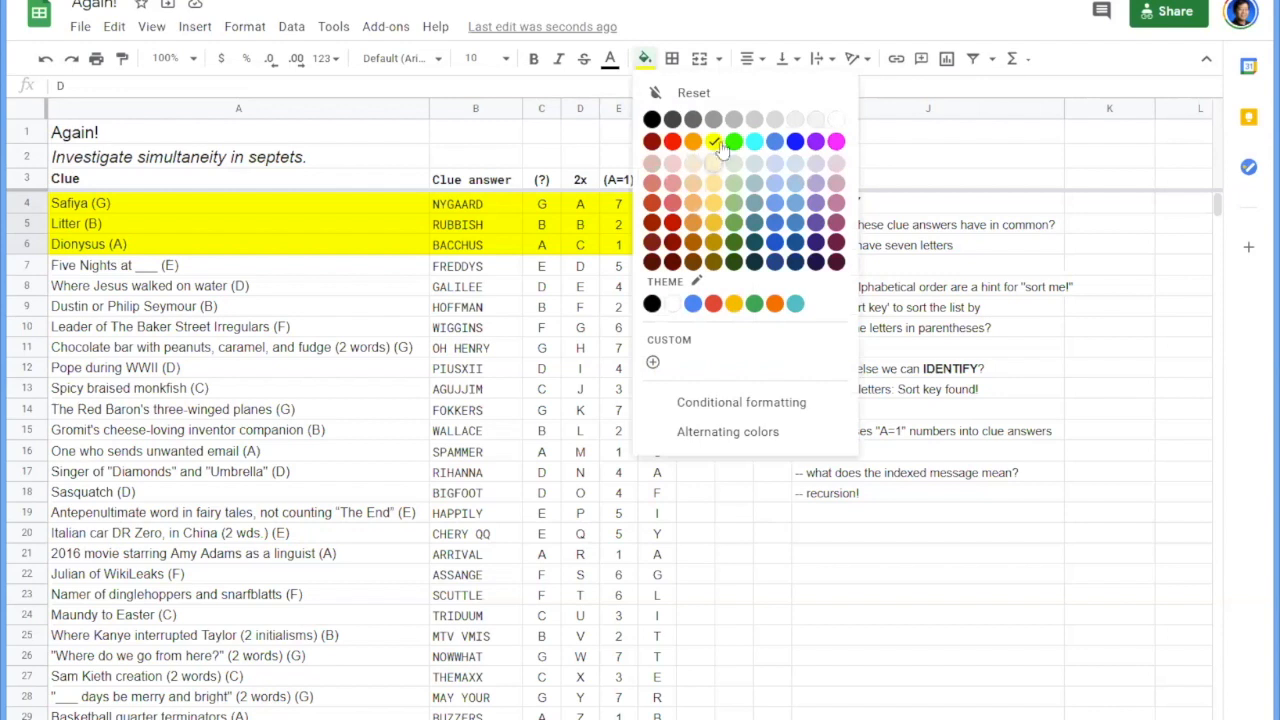
# Apply a fill colour to the three index cells spelling DUB.
pyautogui.click(734, 140)
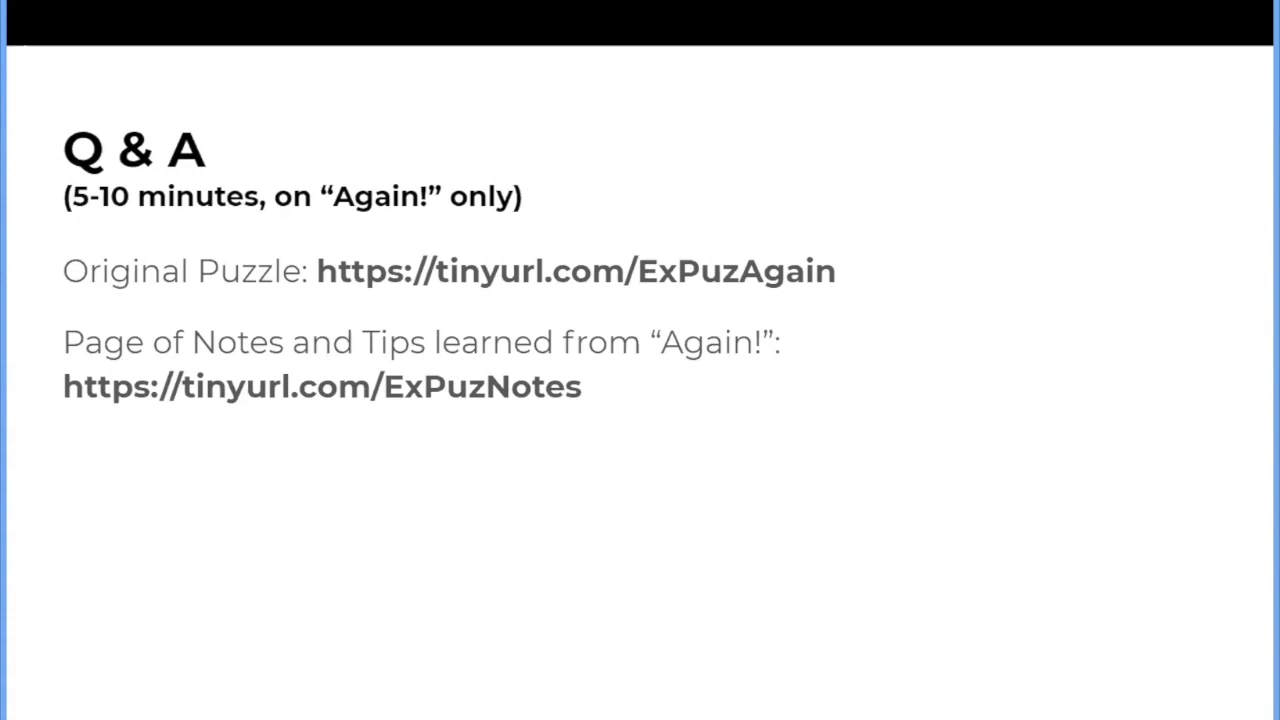
pyautogui.moveTo(602, 396)
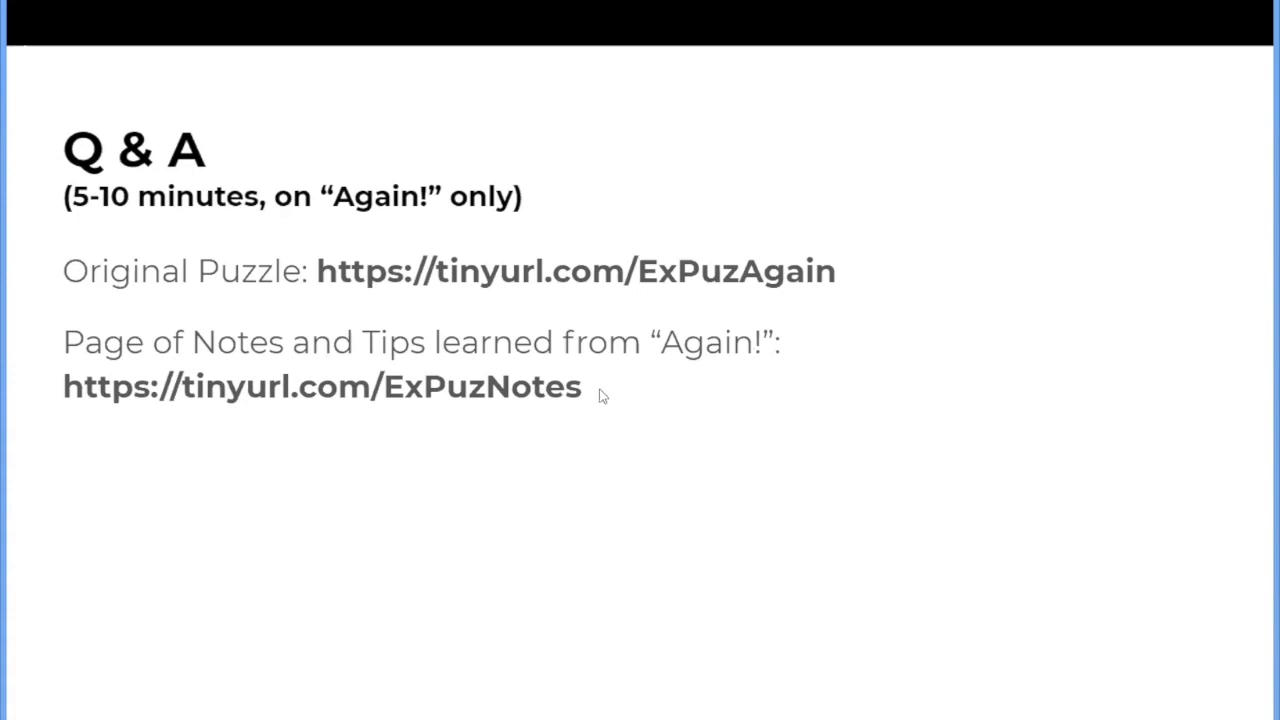
pyautogui.moveTo(696, 144)
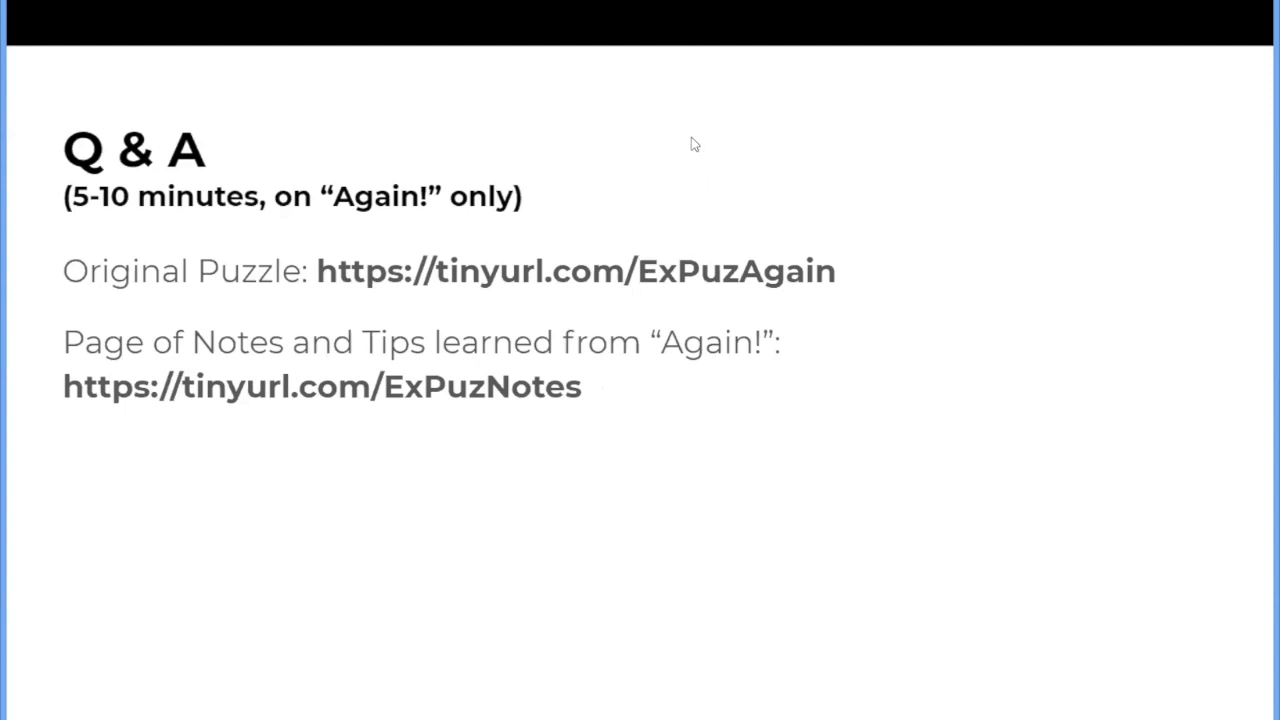
pyautogui.moveTo(576, 214)
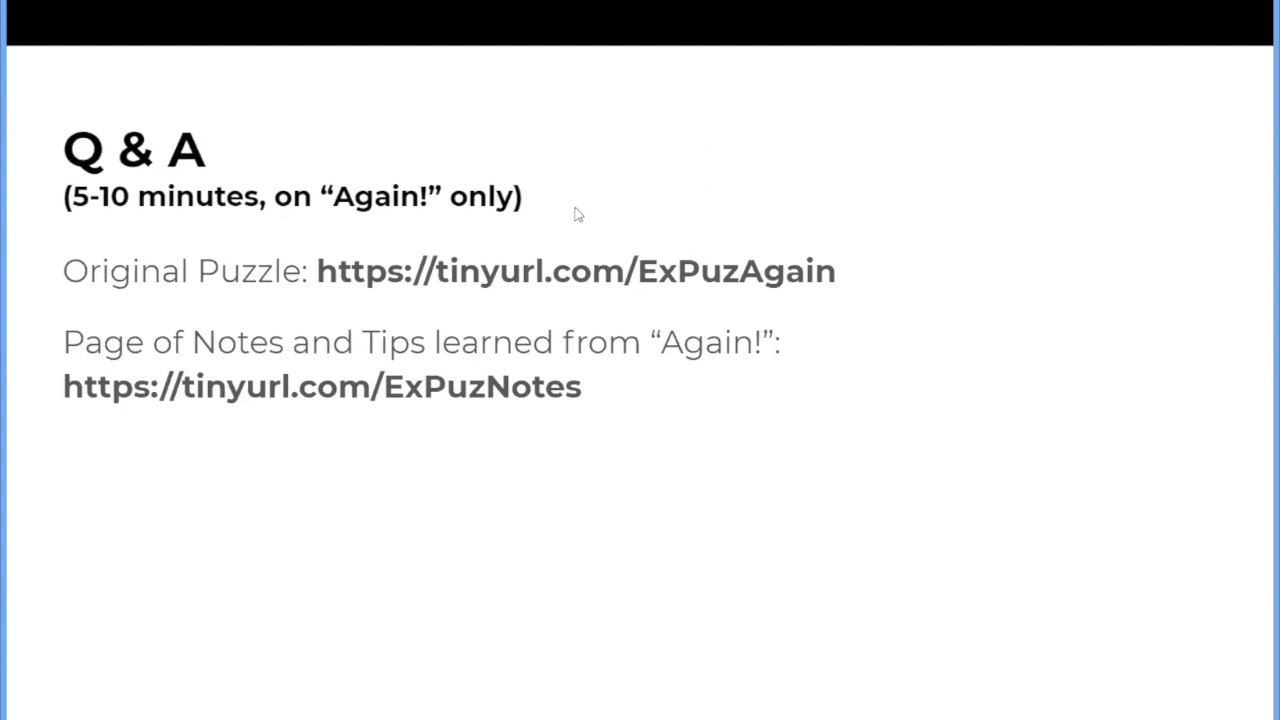
pyautogui.moveTo(622, 150)
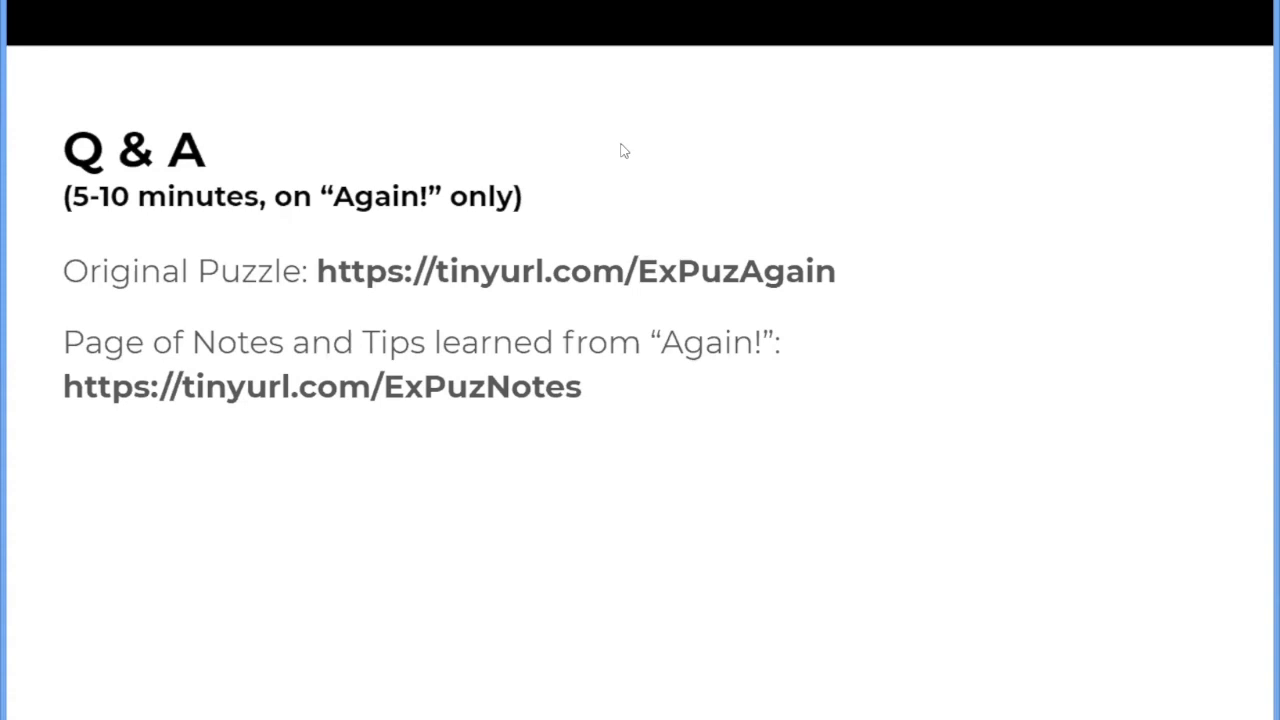